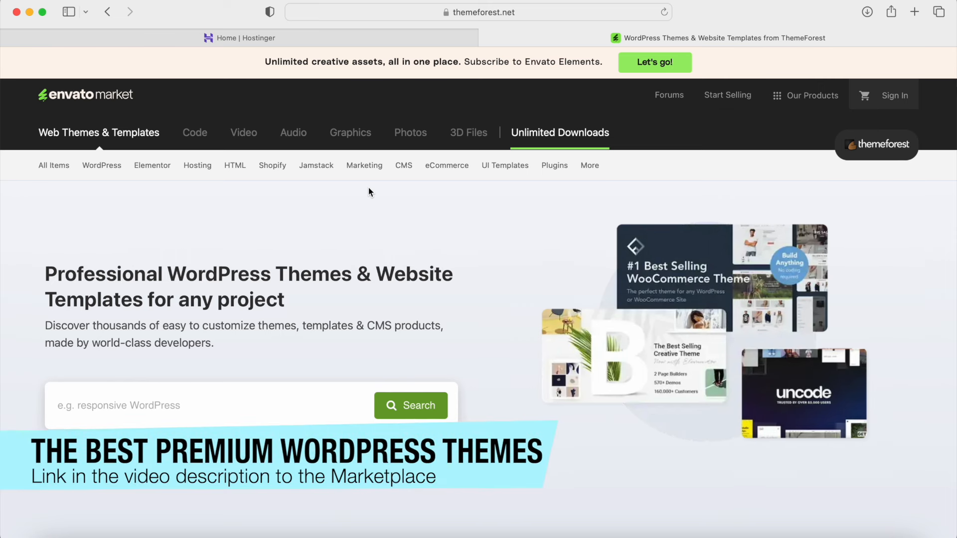
{"action": "mouse_move", "coordinate": [139, 255]}
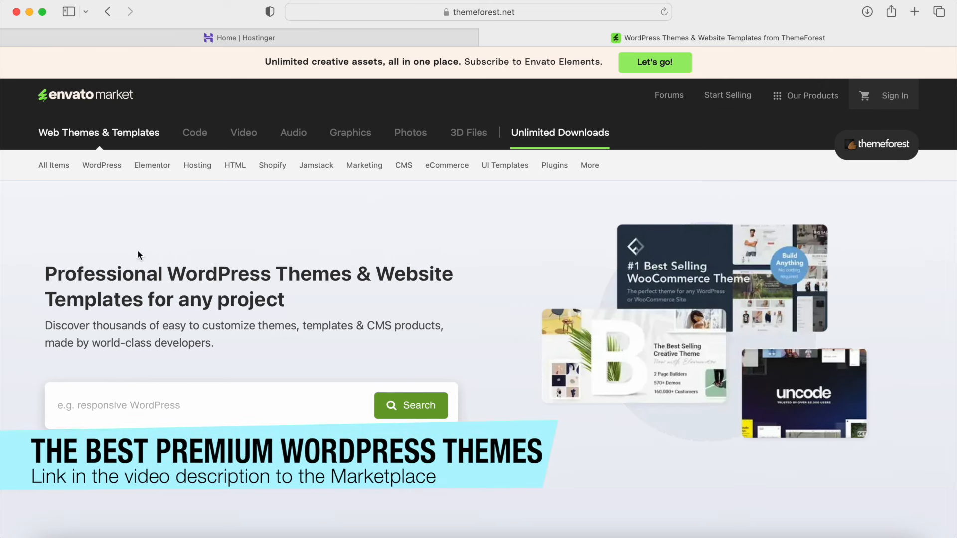
{"action": "mouse_move", "coordinate": [111, 218]}
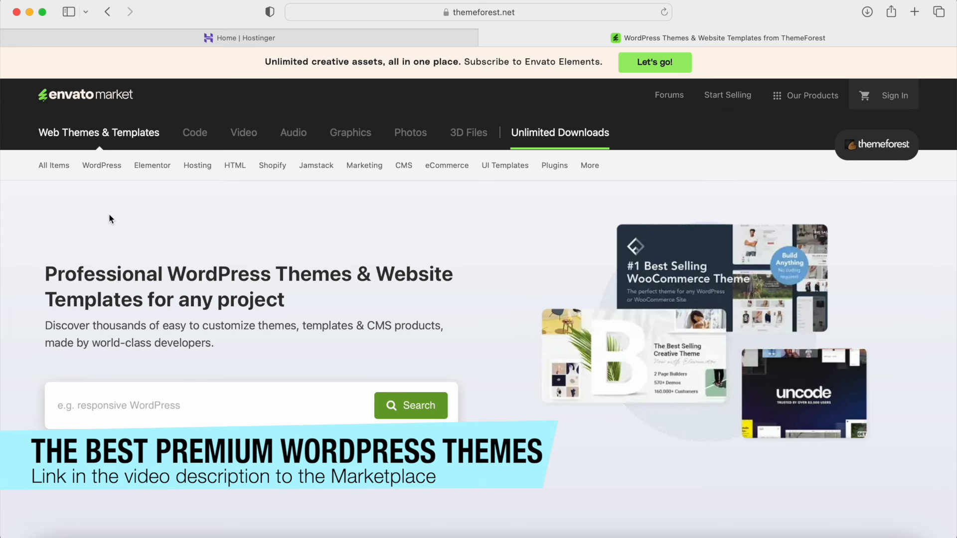
Step: Show the WordPress dropdown with Blog / Magazine, Corporate and eCommerce theme categories
{"action": "left_click", "coordinate": [101, 166]}
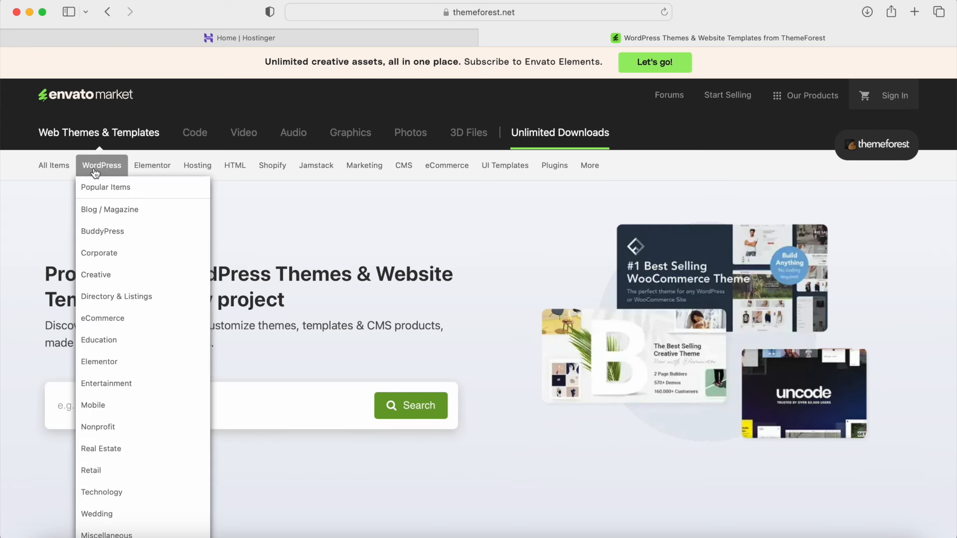
{"action": "mouse_move", "coordinate": [105, 187]}
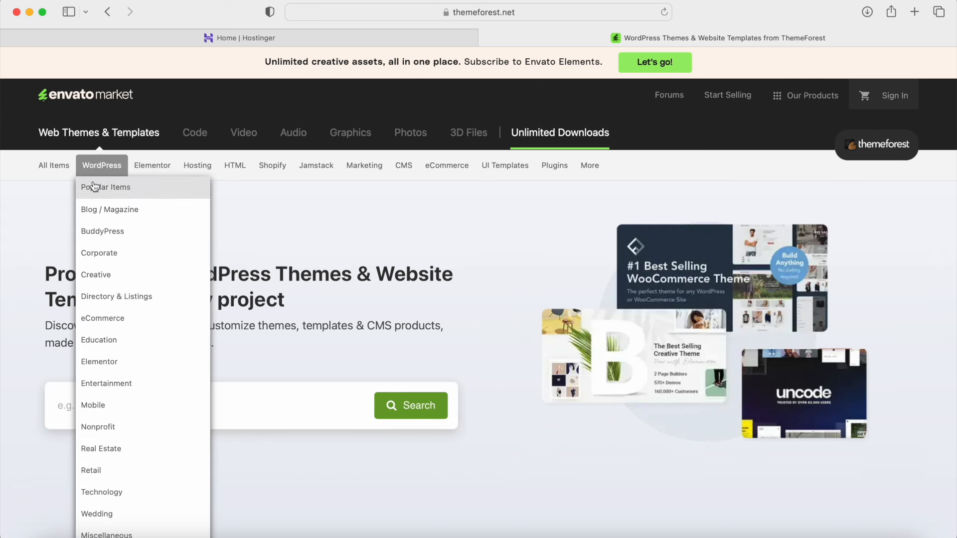
{"action": "mouse_move", "coordinate": [96, 266]}
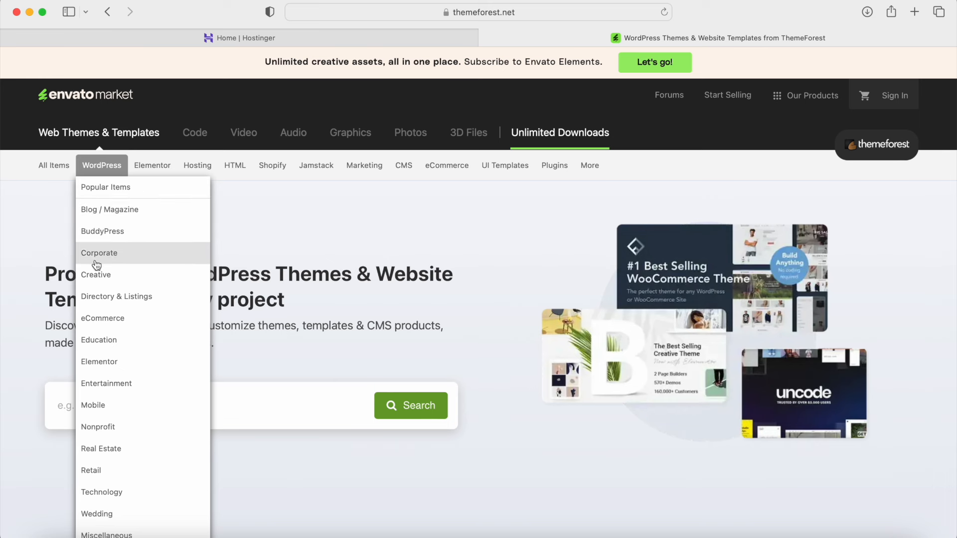
{"action": "mouse_move", "coordinate": [126, 123]}
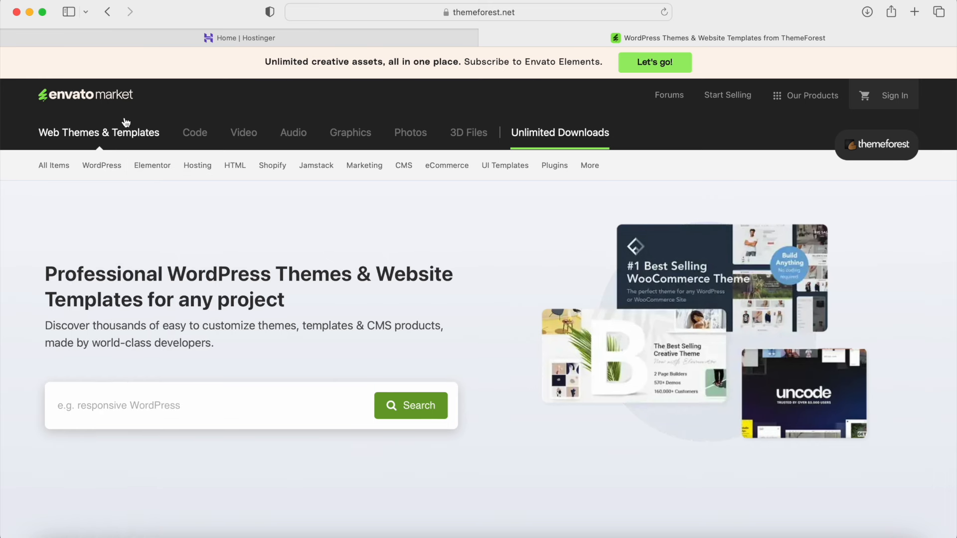
{"action": "left_click", "coordinate": [101, 166]}
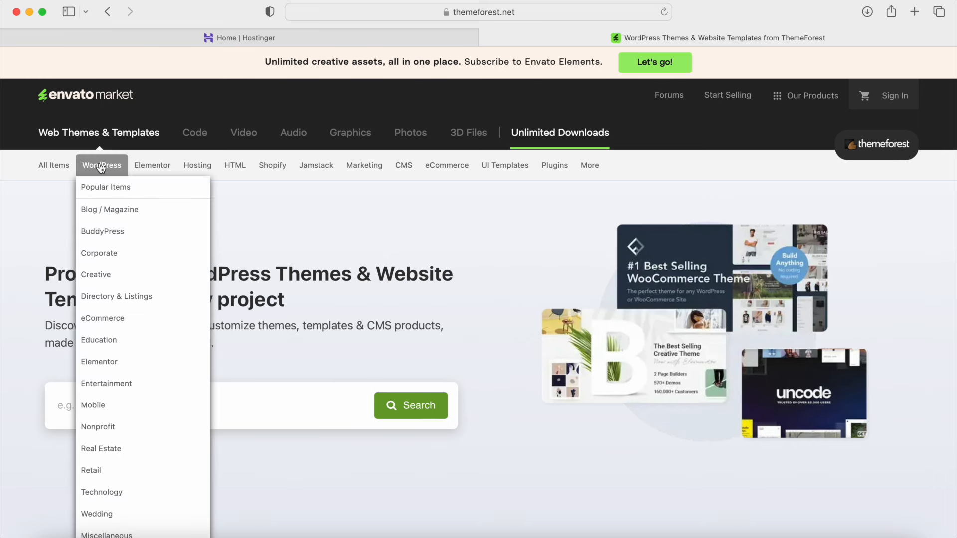
Step: Open 2024's best-selling WordPress themes and scroll to the Avada, Betheme and Flatsome cards
{"action": "left_click", "coordinate": [105, 187]}
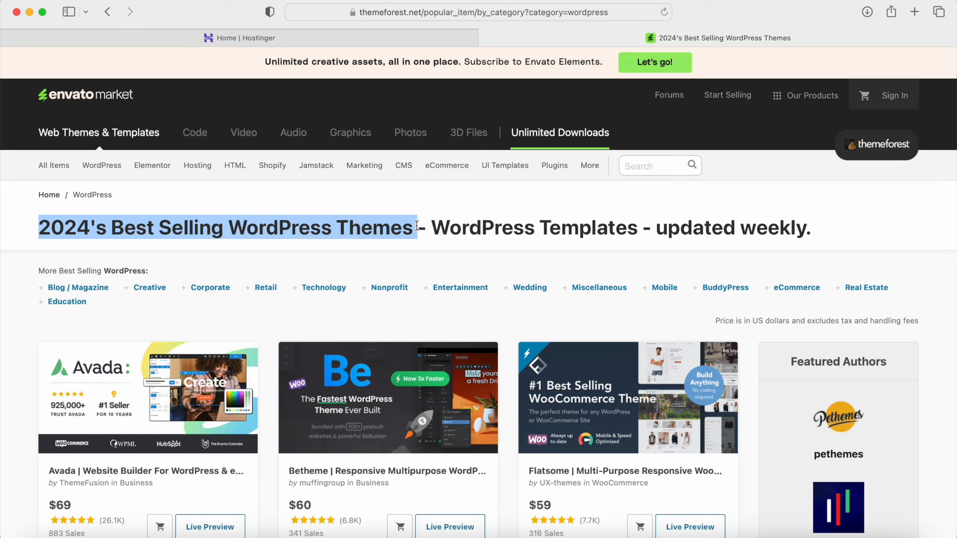
{"action": "scroll", "scroll_direction": "down", "scroll_amount": 3}
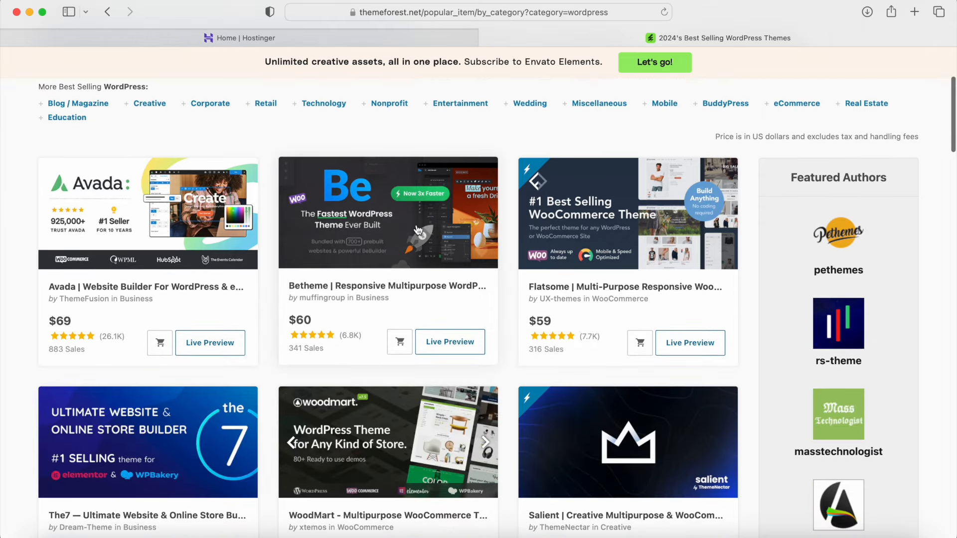
{"action": "mouse_move", "coordinate": [159, 225]}
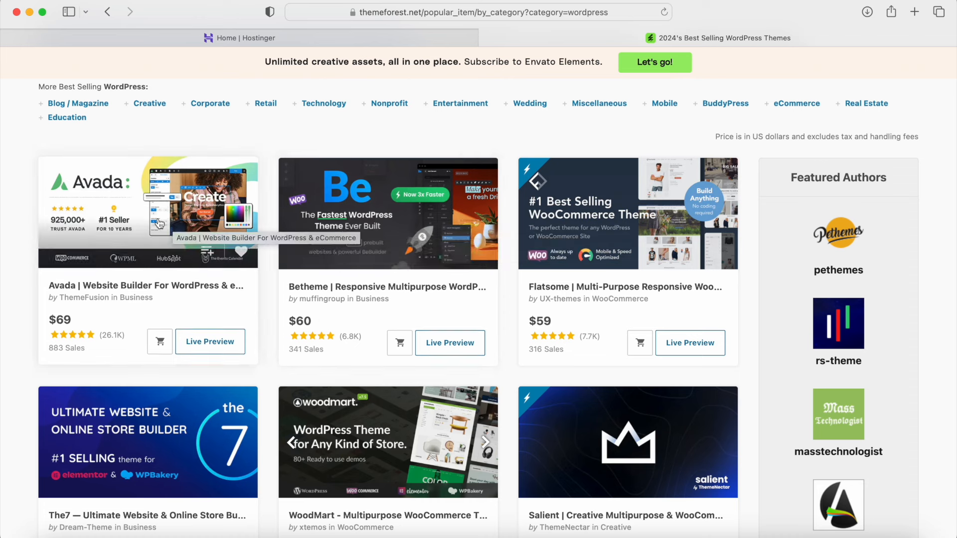
{"action": "mouse_move", "coordinate": [125, 218]}
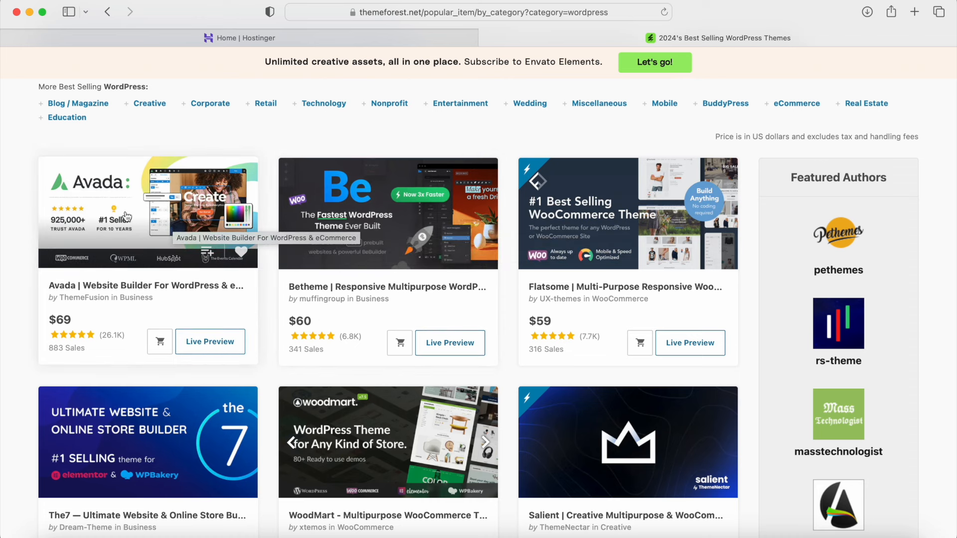
{"action": "mouse_move", "coordinate": [131, 217]}
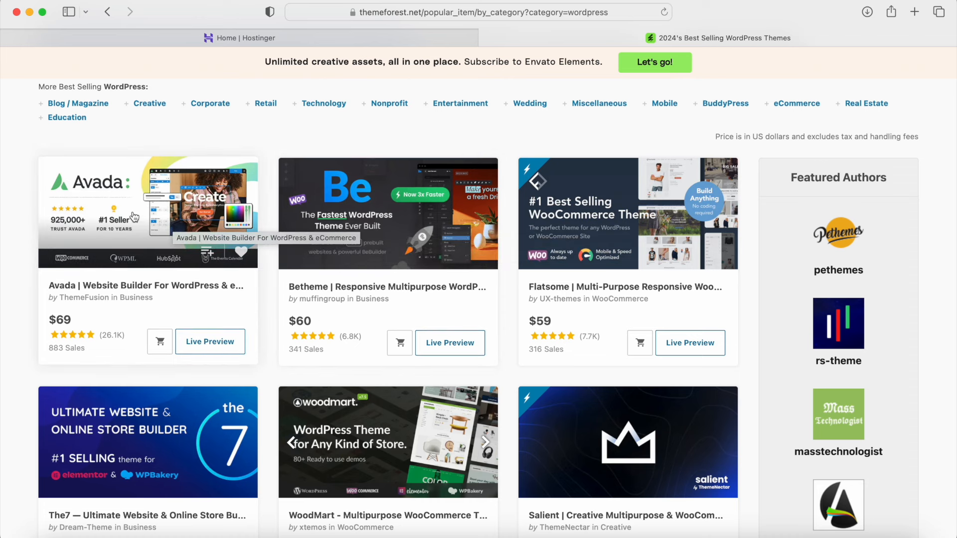
{"action": "mouse_move", "coordinate": [123, 237]}
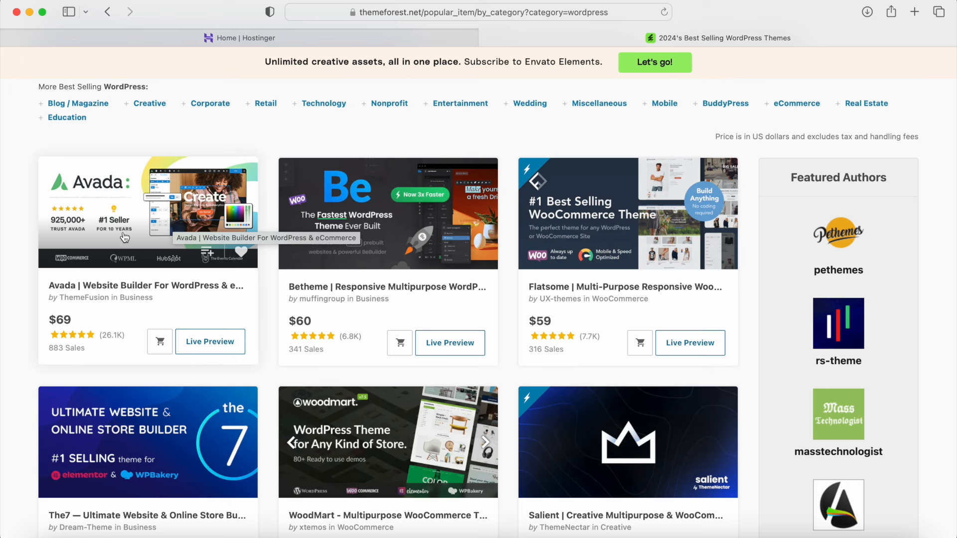
{"action": "mouse_move", "coordinate": [119, 236]}
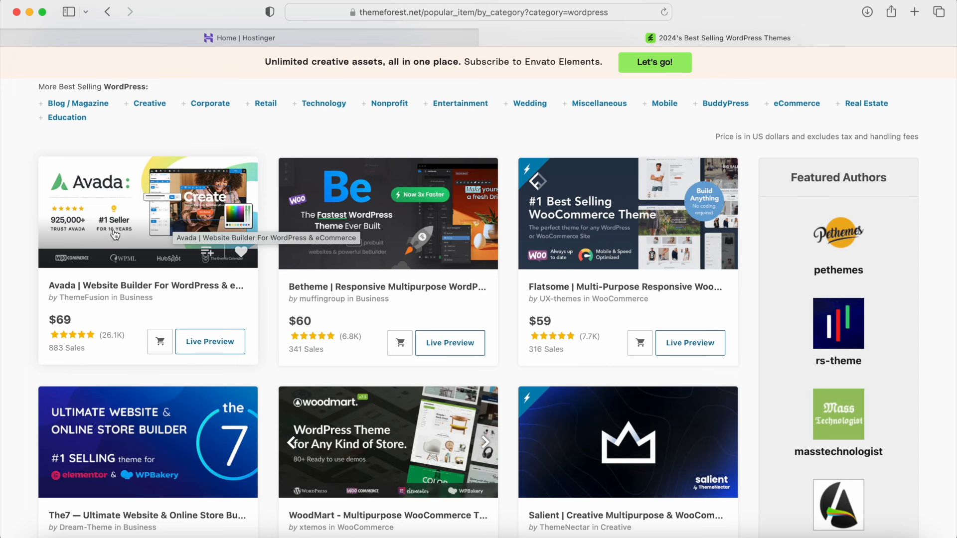
{"action": "mouse_move", "coordinate": [93, 237]}
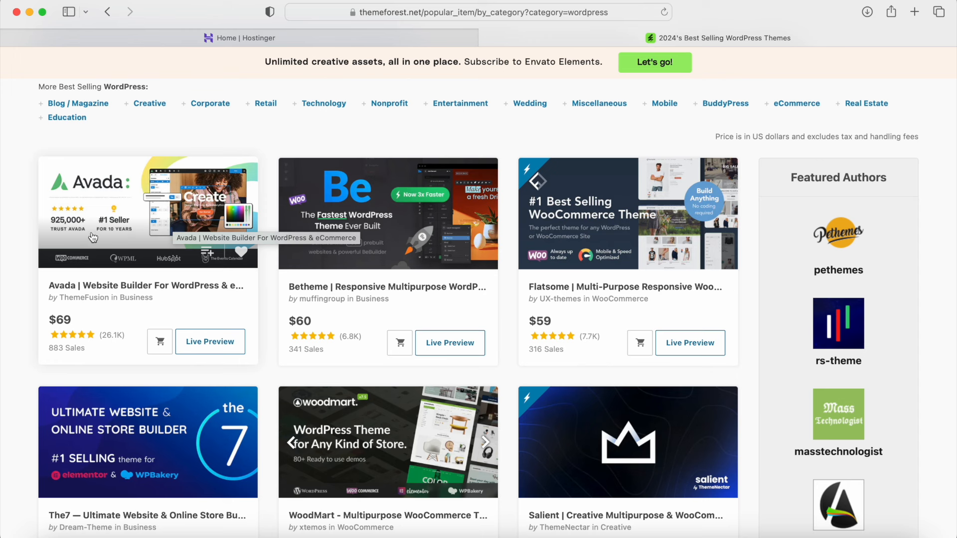
{"action": "mouse_move", "coordinate": [125, 220]}
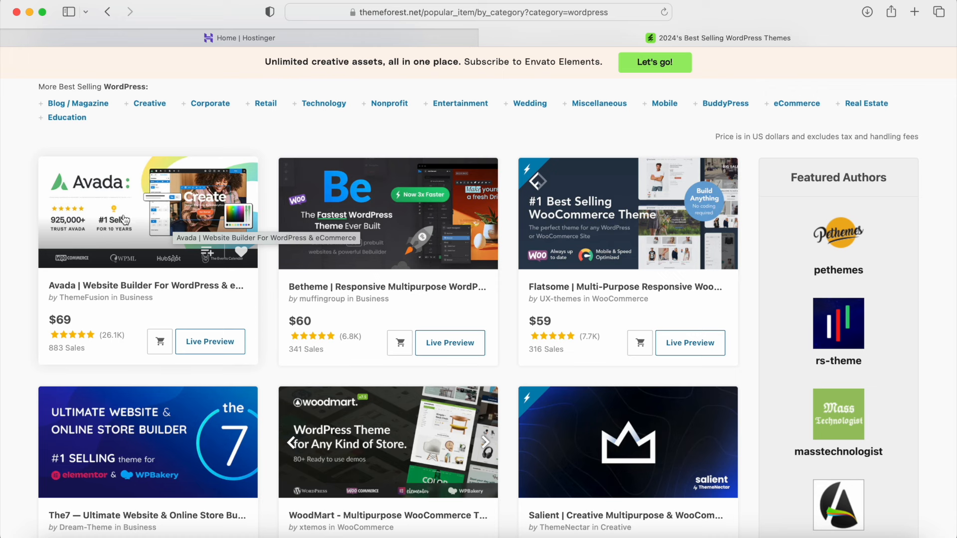
{"action": "mouse_move", "coordinate": [570, 187]}
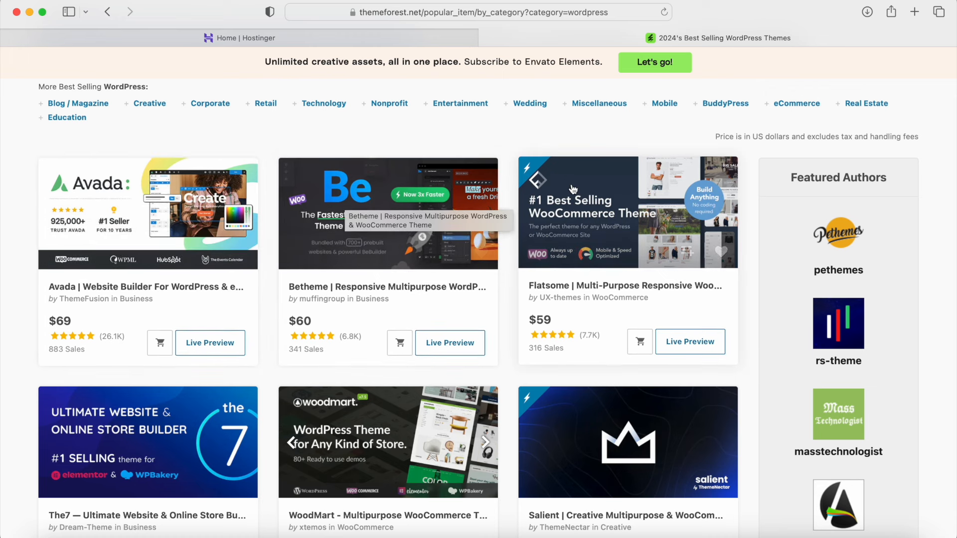
{"action": "mouse_move", "coordinate": [610, 214]}
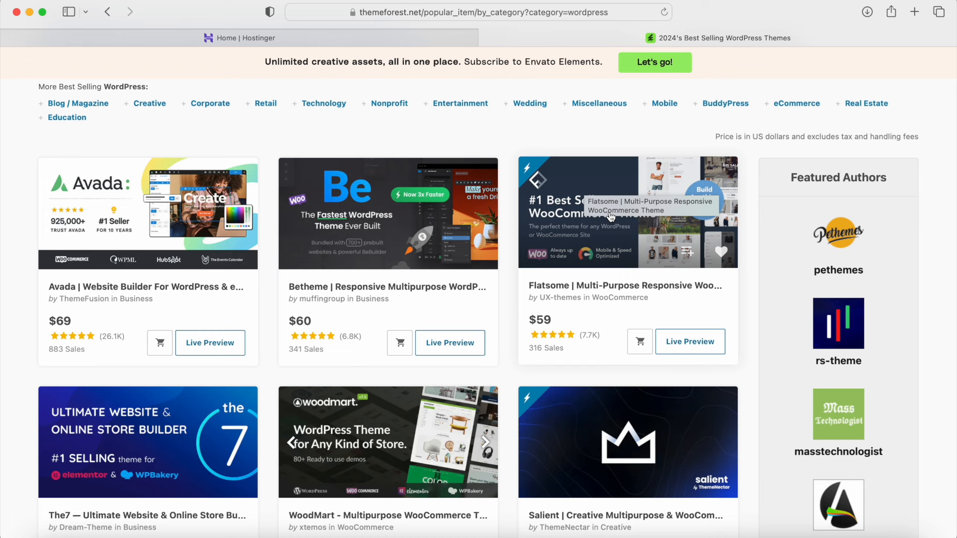
{"action": "mouse_move", "coordinate": [610, 234]}
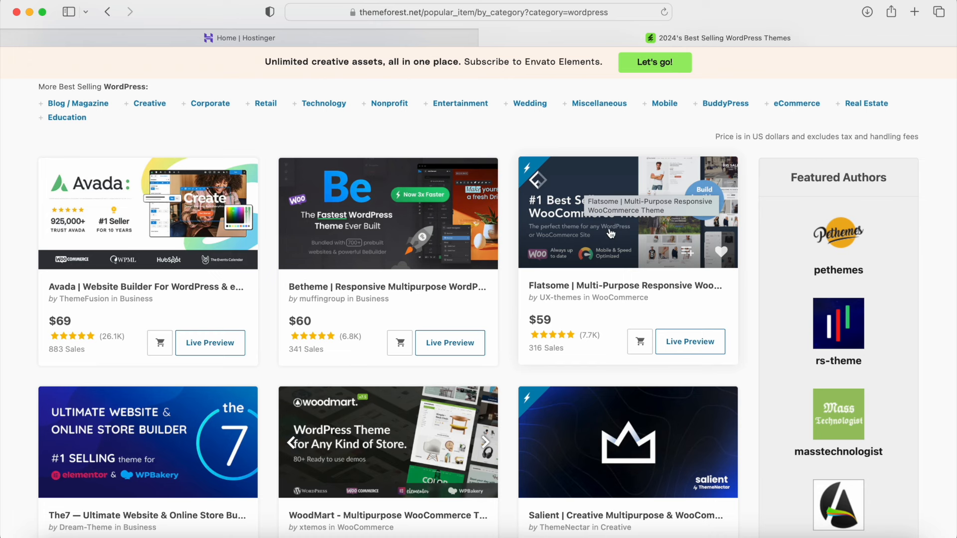
{"action": "mouse_move", "coordinate": [572, 303]}
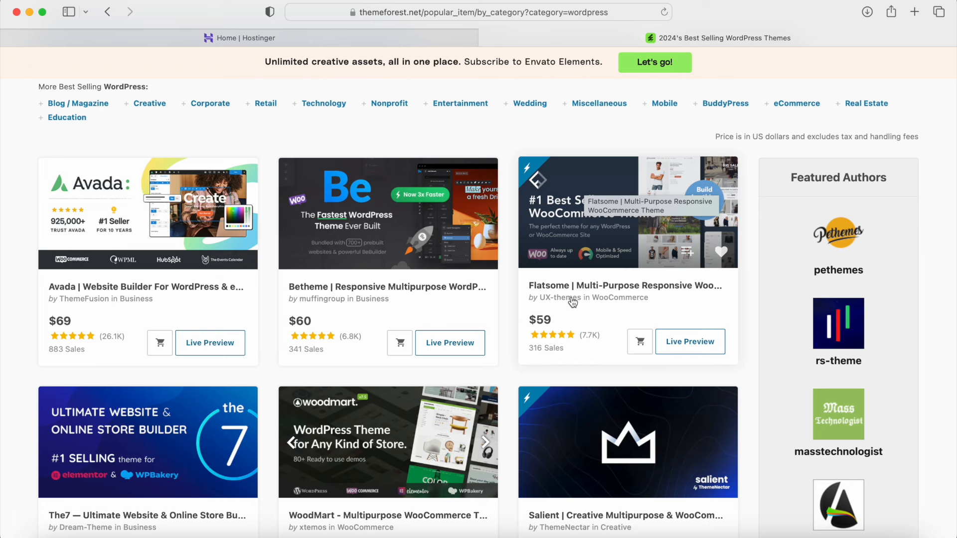
{"action": "mouse_move", "coordinate": [604, 293]}
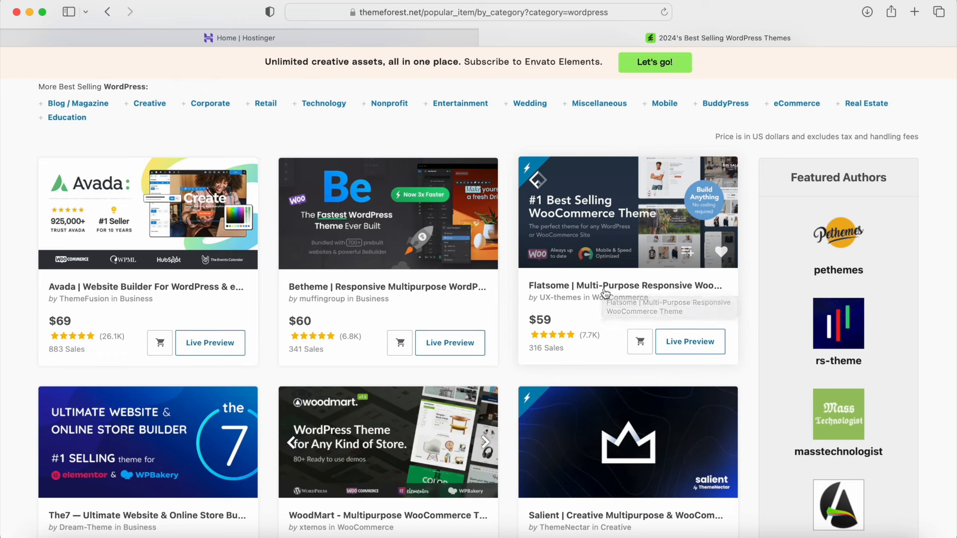
{"action": "mouse_move", "coordinate": [603, 292]}
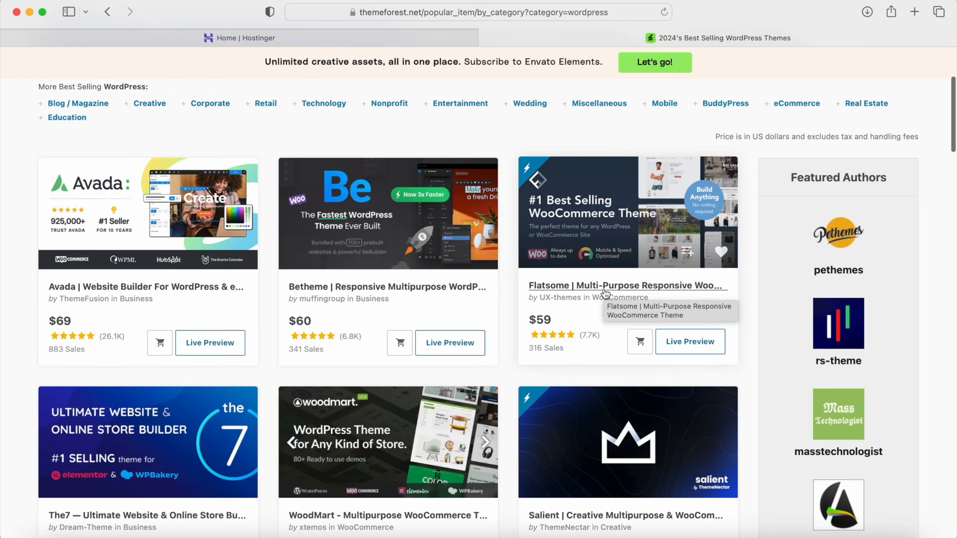
{"action": "scroll", "scroll_direction": "down", "scroll_amount": 3}
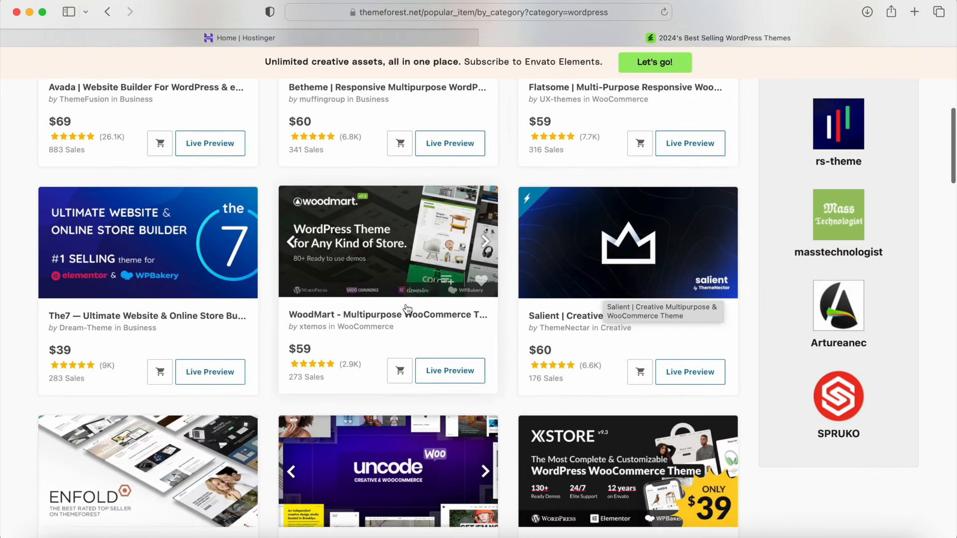
{"action": "mouse_move", "coordinate": [185, 297]}
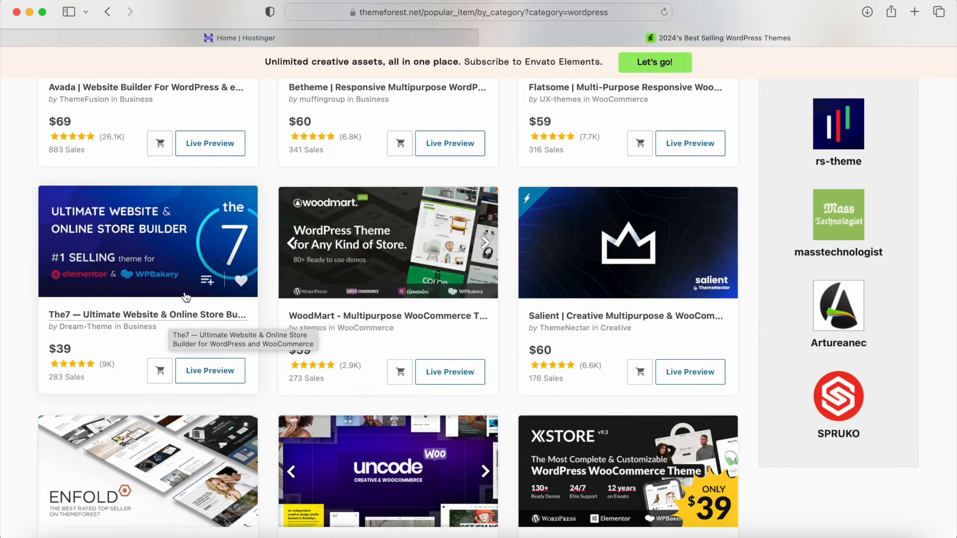
{"action": "scroll", "scroll_direction": "down", "scroll_amount": 3}
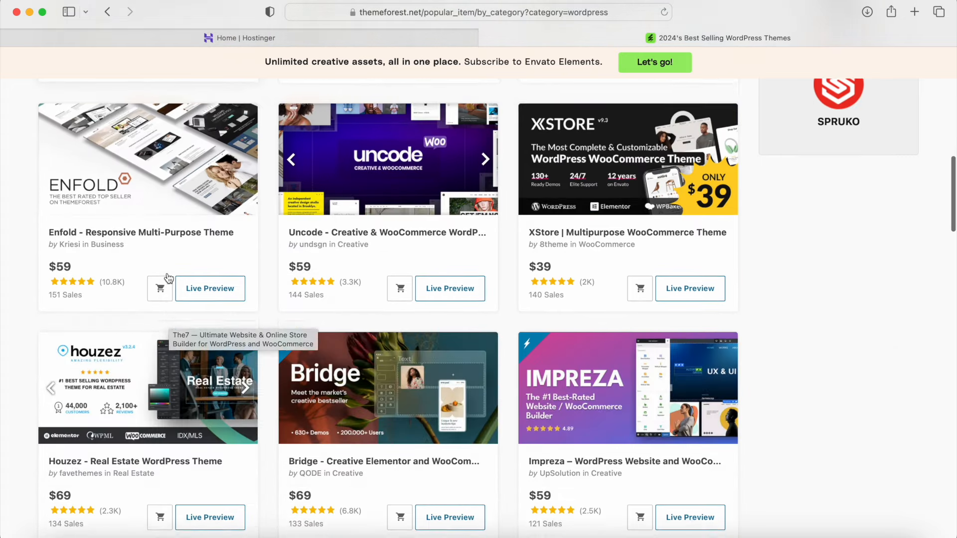
{"action": "scroll", "scroll_direction": "down", "scroll_amount": 3}
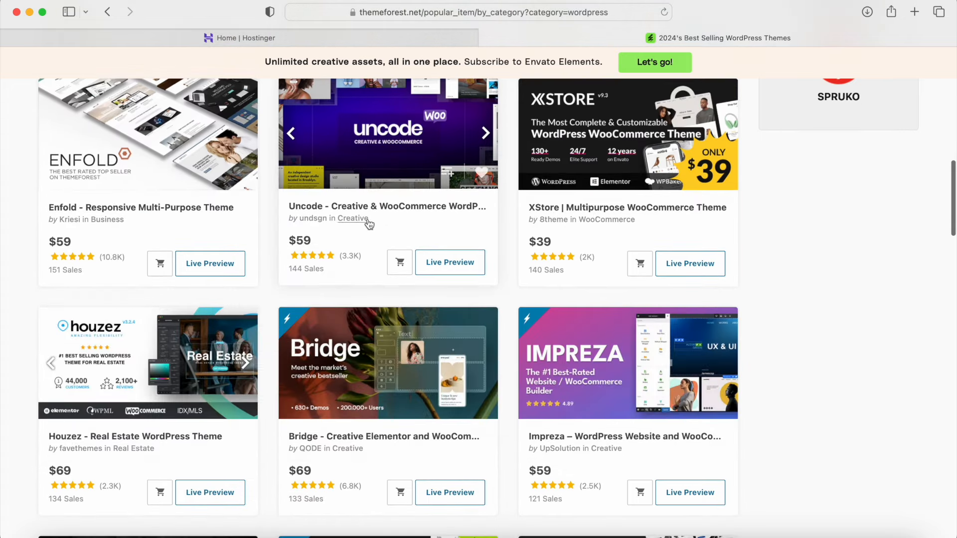
{"action": "scroll", "scroll_direction": "down", "scroll_amount": 3}
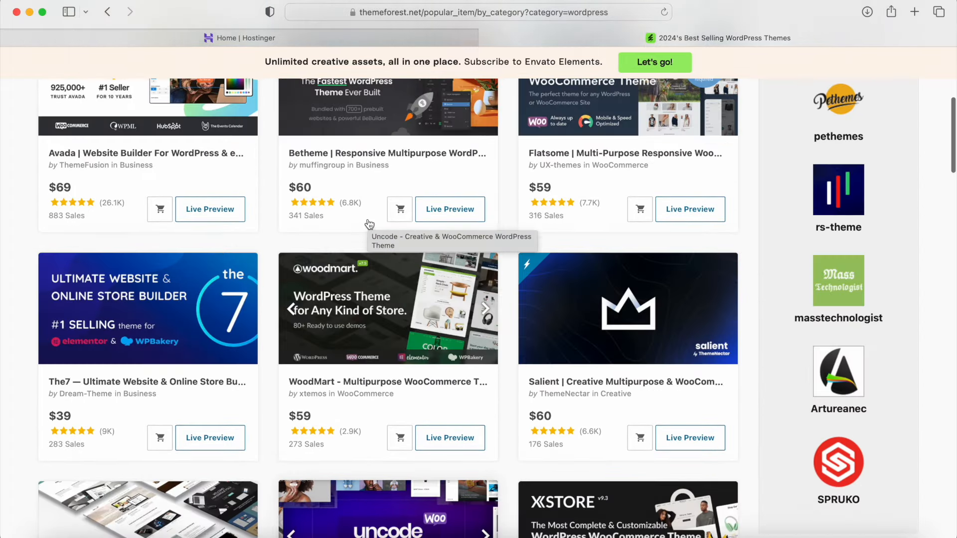
{"action": "scroll", "scroll_direction": "up", "scroll_amount": 3}
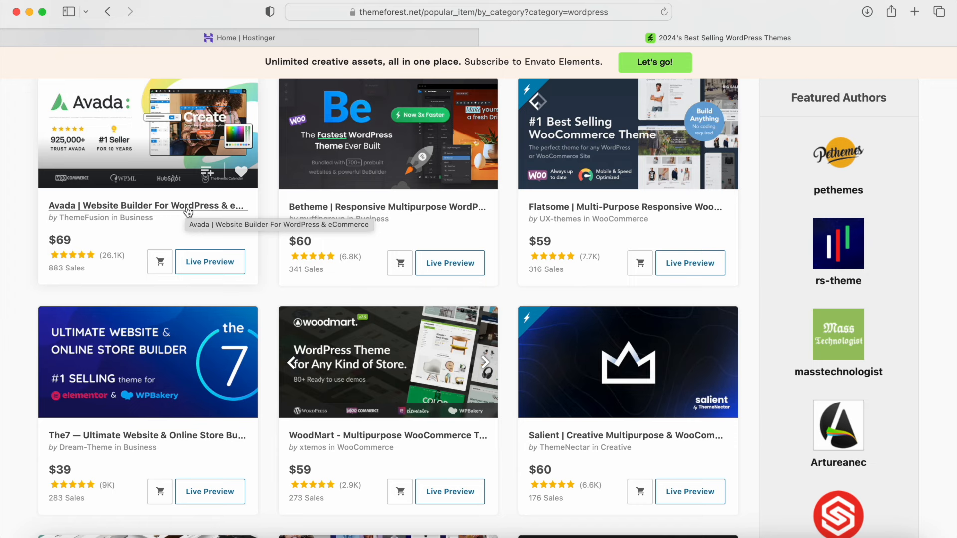
{"action": "mouse_move", "coordinate": [201, 210]}
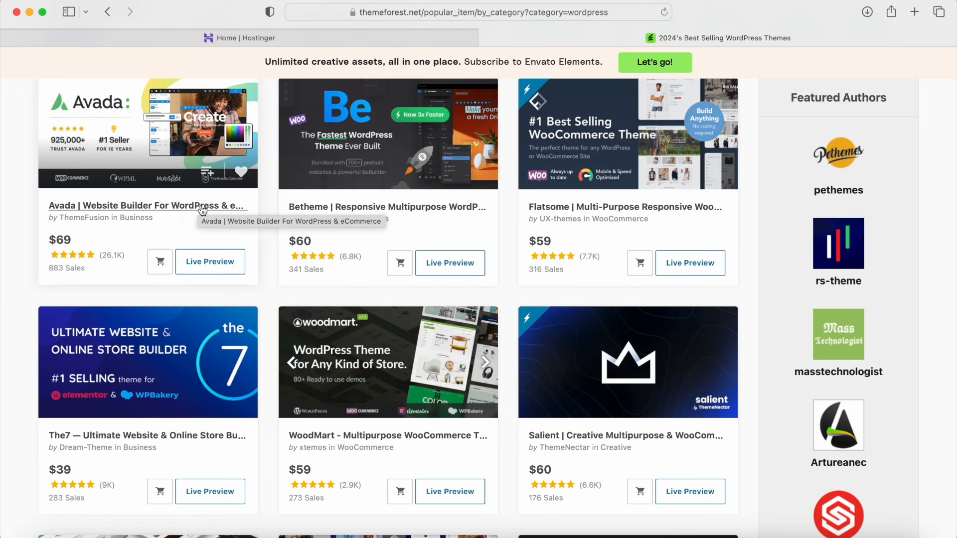
{"action": "mouse_move", "coordinate": [560, 206]}
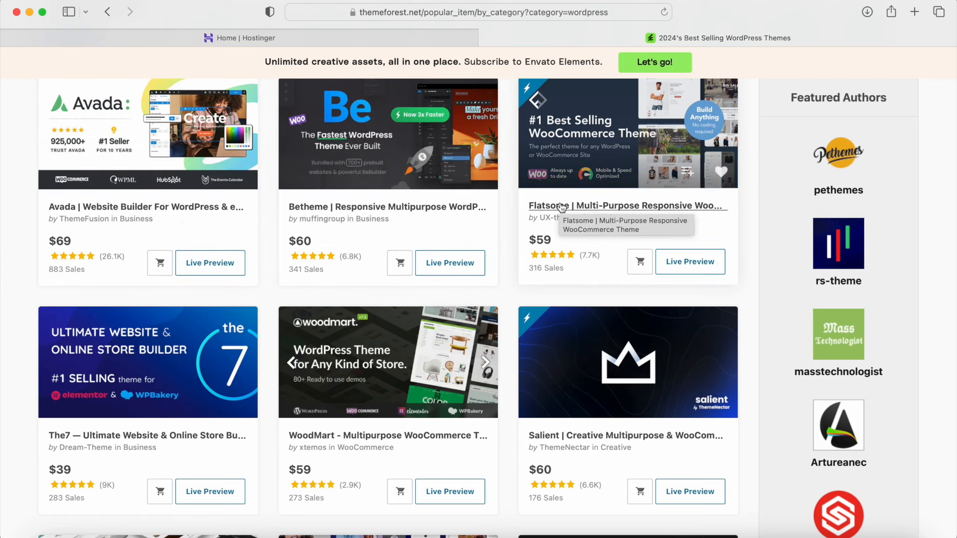
{"action": "mouse_move", "coordinate": [199, 217]}
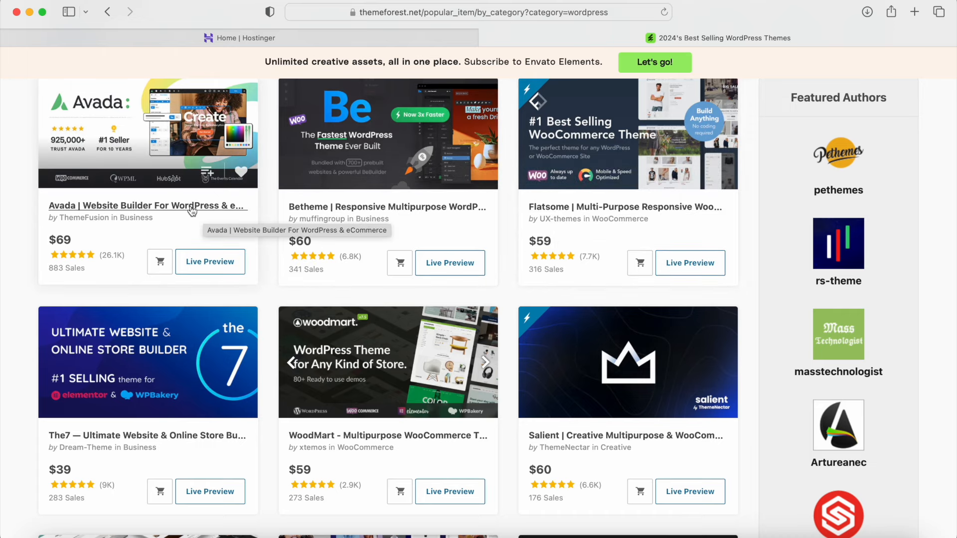
Step: Open Avada's item page and scroll through its feature showcase, then back up
{"action": "left_click", "coordinate": [145, 205]}
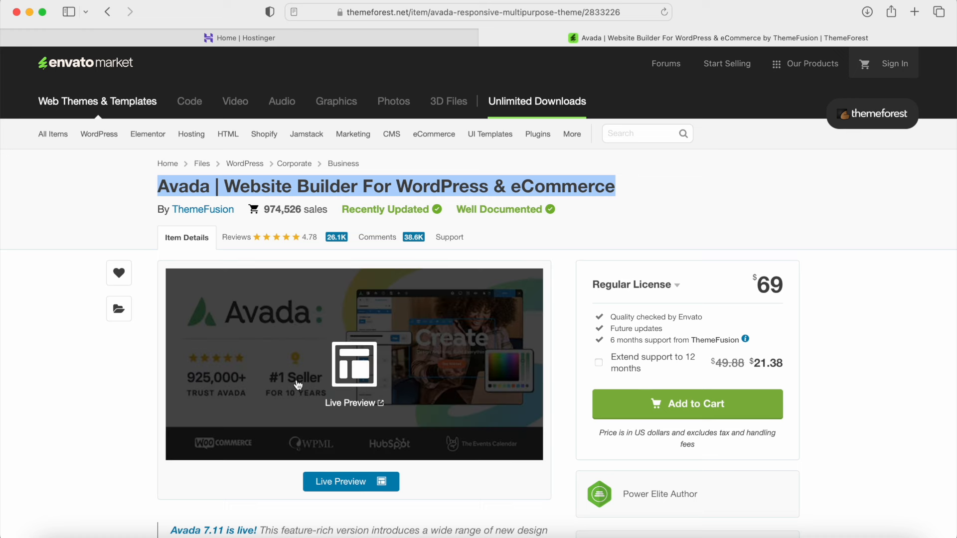
{"action": "mouse_move", "coordinate": [840, 285]}
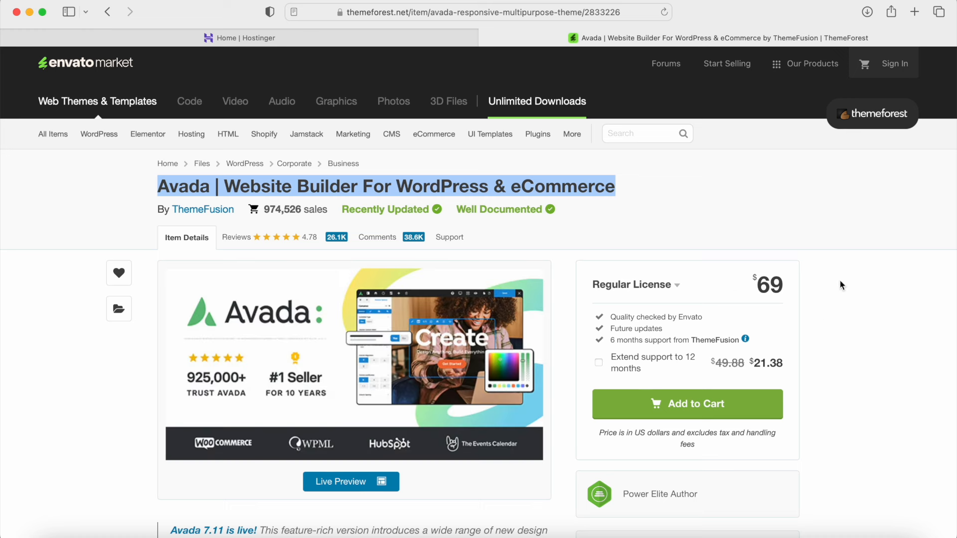
{"action": "mouse_move", "coordinate": [794, 310]}
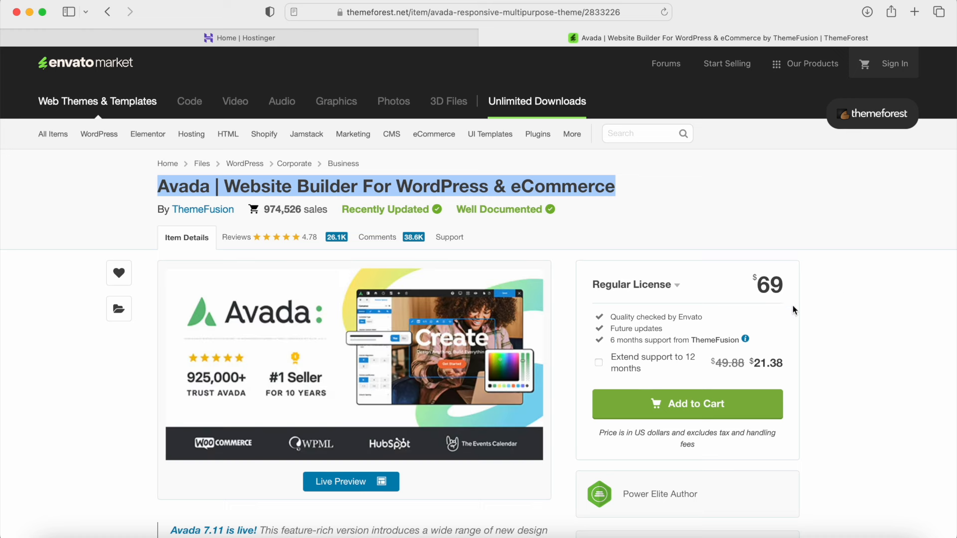
{"action": "mouse_move", "coordinate": [780, 327]}
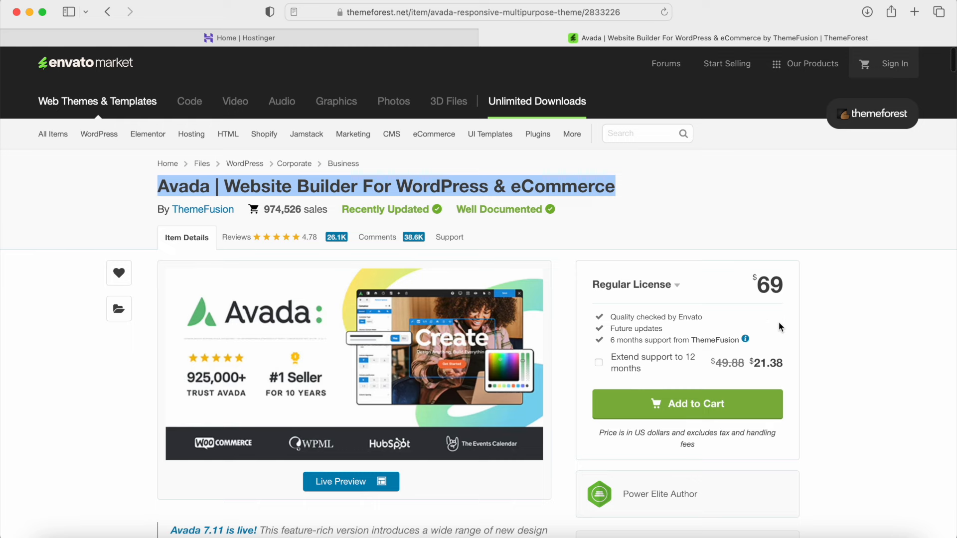
{"action": "scroll", "scroll_direction": "down", "scroll_amount": 3}
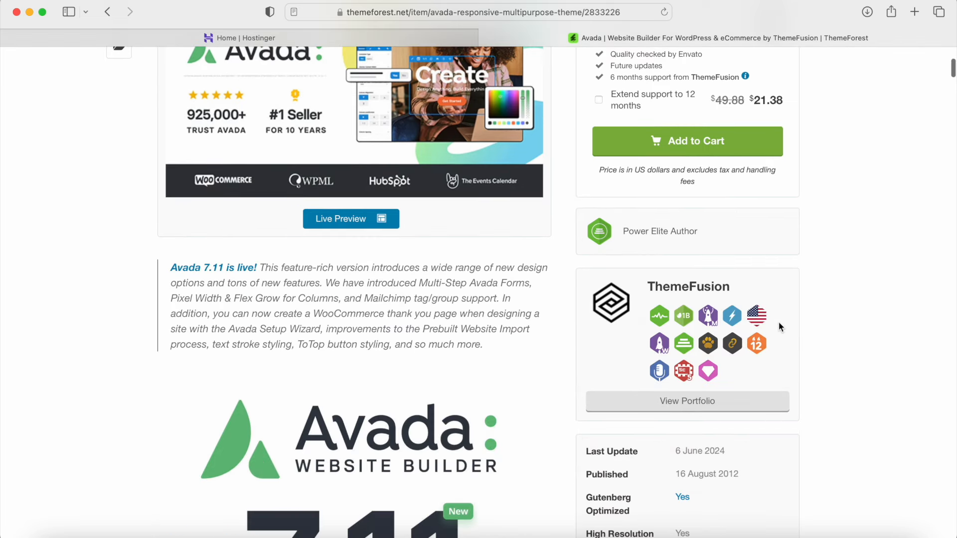
{"action": "scroll", "scroll_direction": "down", "scroll_amount": 3}
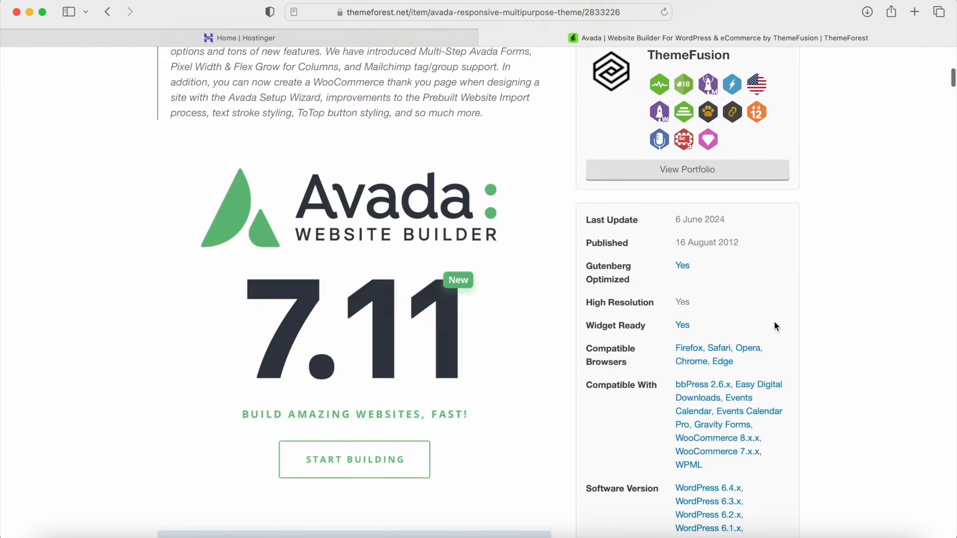
{"action": "mouse_move", "coordinate": [584, 223]}
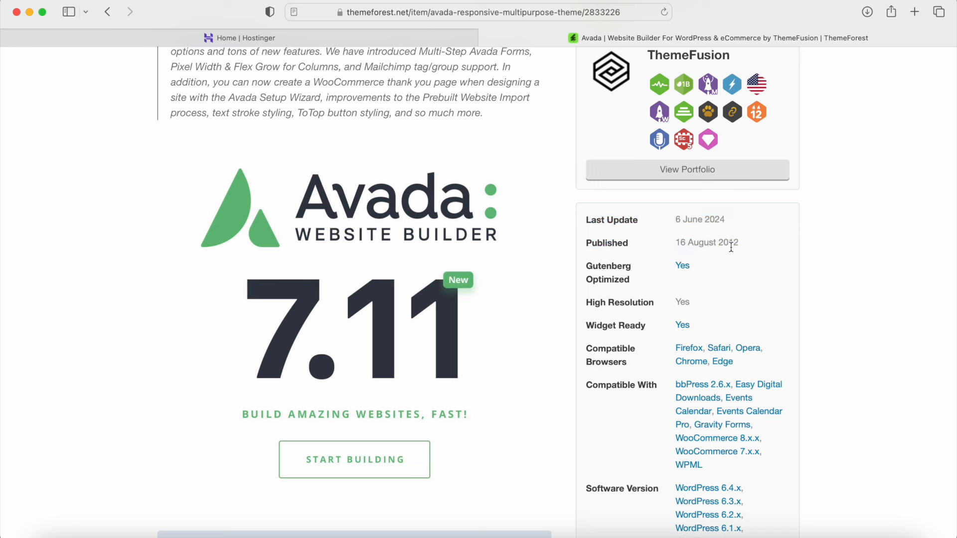
{"action": "mouse_move", "coordinate": [723, 231]}
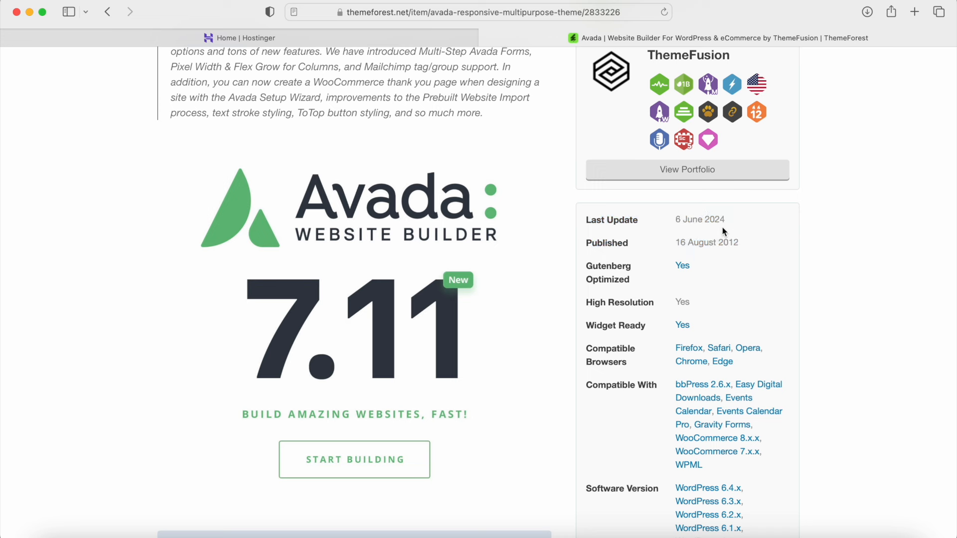
{"action": "mouse_move", "coordinate": [562, 256]}
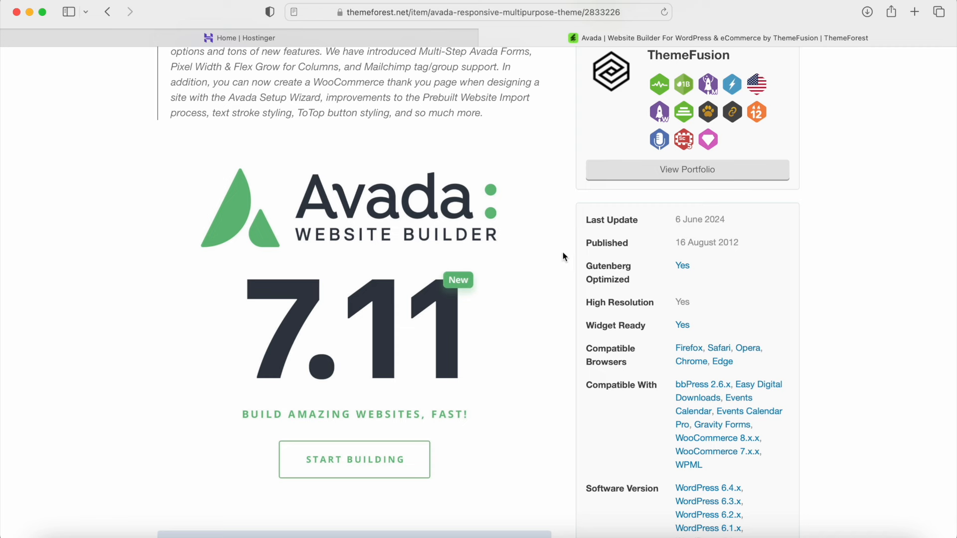
{"action": "scroll", "scroll_direction": "down", "scroll_amount": 3}
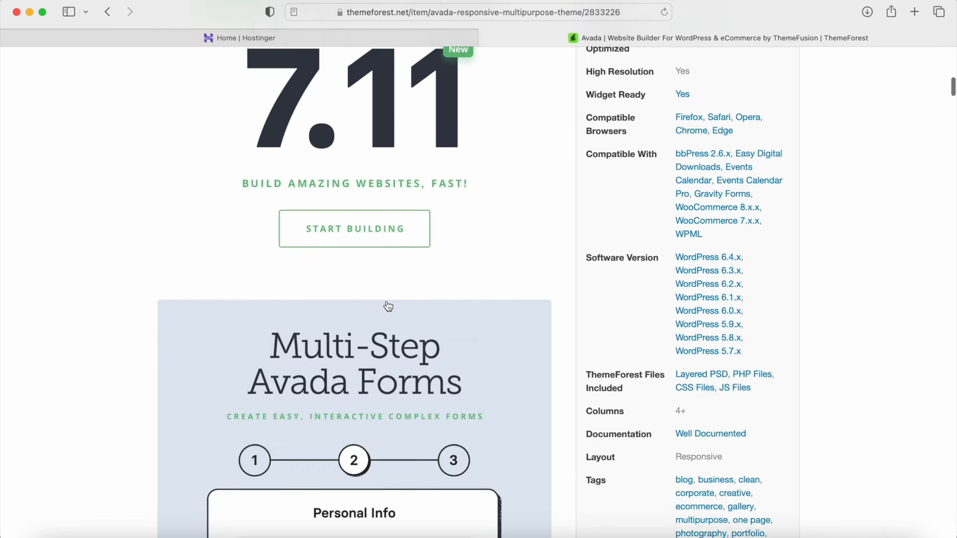
{"action": "scroll", "scroll_direction": "down", "scroll_amount": 3}
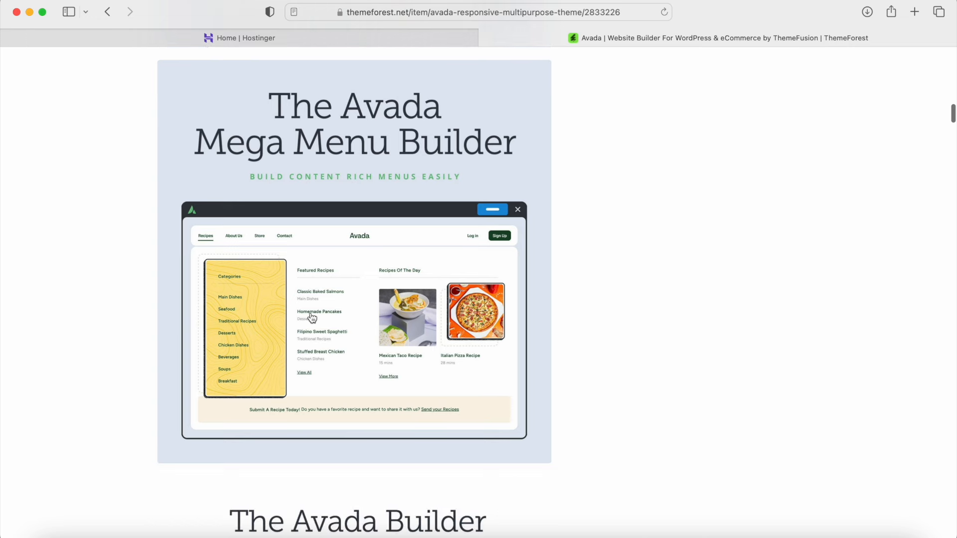
{"action": "scroll", "scroll_direction": "down", "scroll_amount": 3}
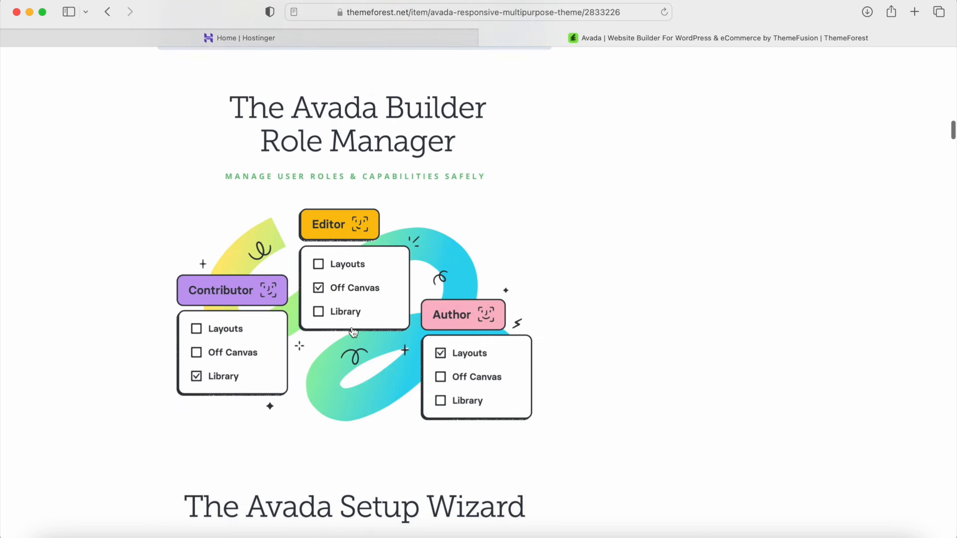
{"action": "scroll", "scroll_direction": "down", "scroll_amount": 3}
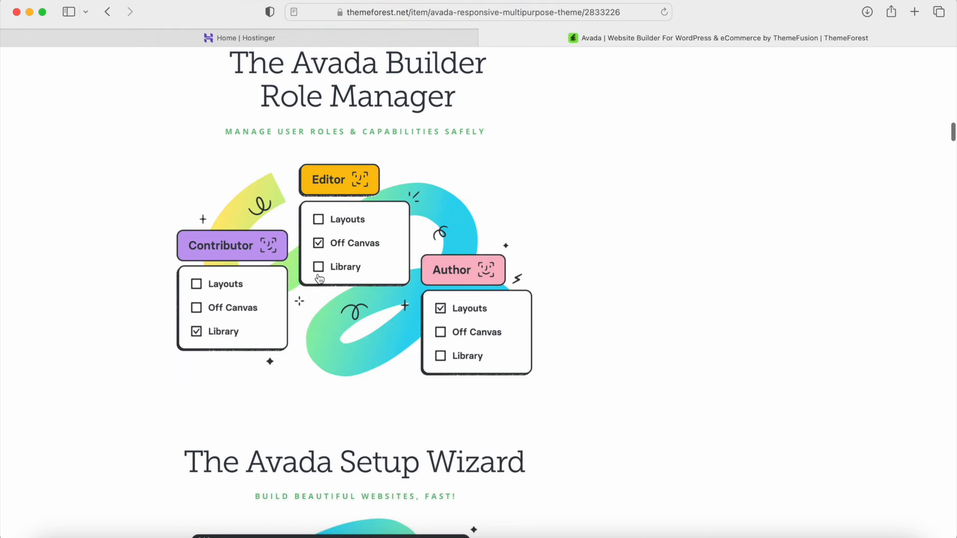
{"action": "scroll", "scroll_direction": "down", "scroll_amount": 3}
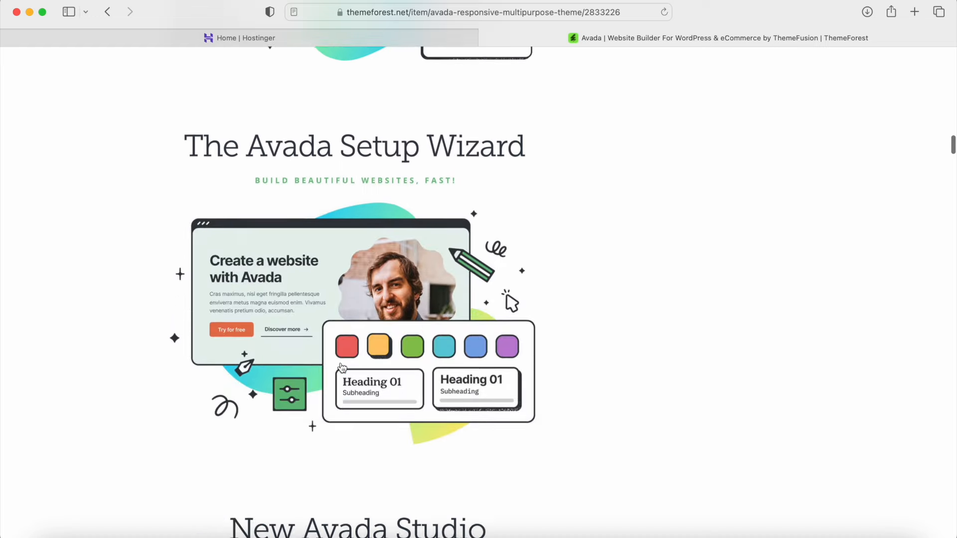
{"action": "scroll", "scroll_direction": "down", "scroll_amount": 3}
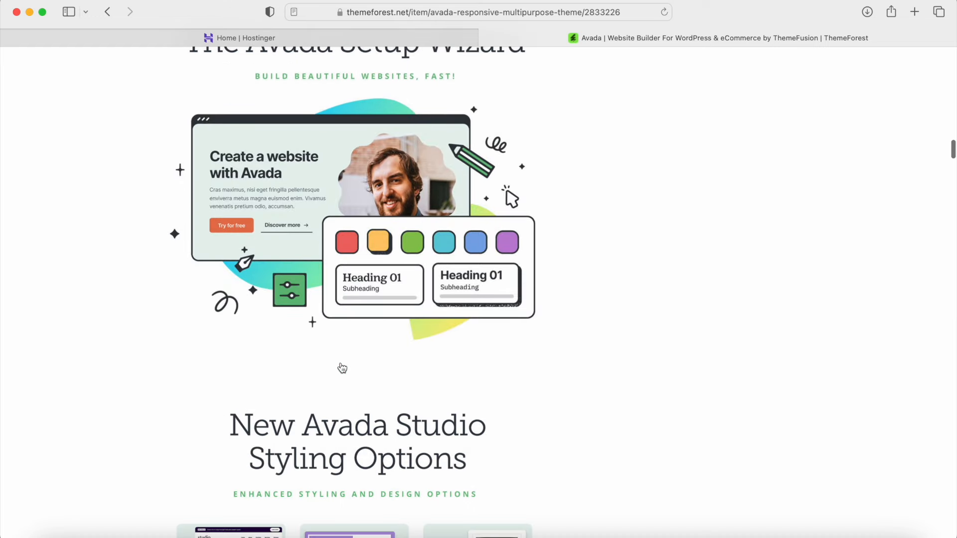
{"action": "scroll", "scroll_direction": "down", "scroll_amount": 3}
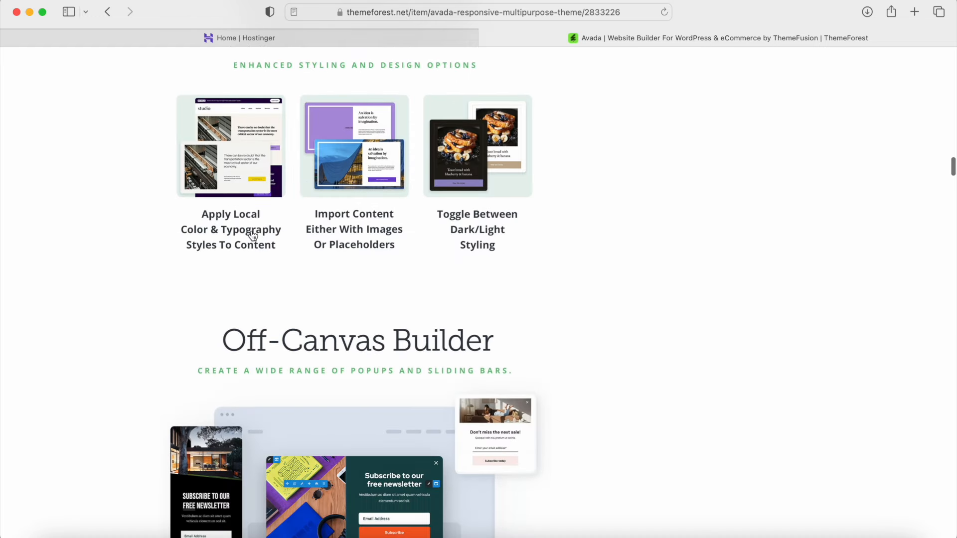
{"action": "scroll", "scroll_direction": "down", "scroll_amount": 3}
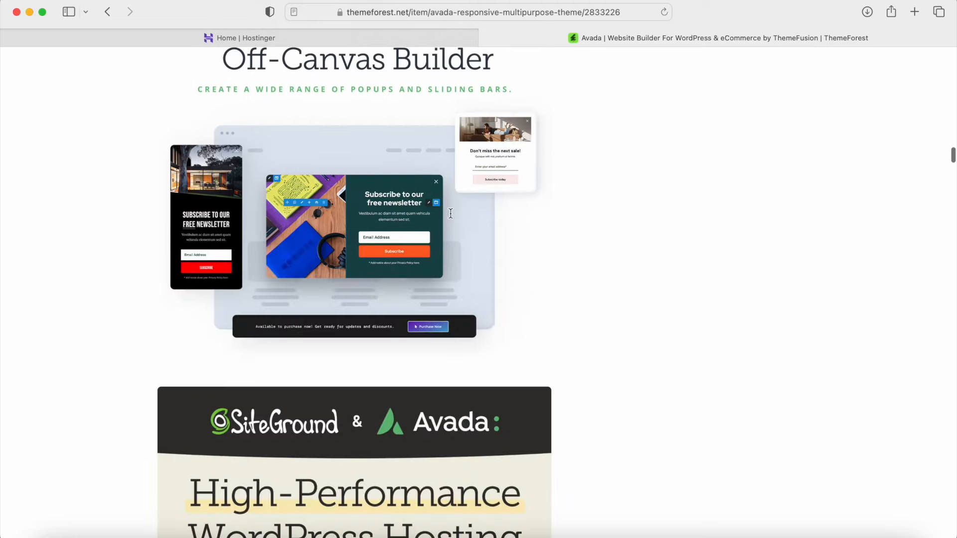
{"action": "scroll", "scroll_direction": "down", "scroll_amount": 3}
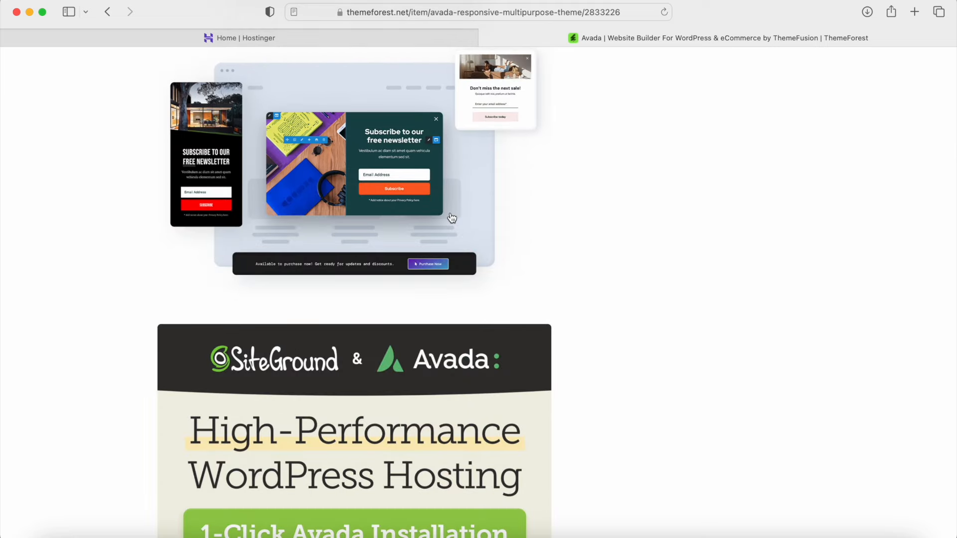
{"action": "scroll", "scroll_direction": "down", "scroll_amount": 3}
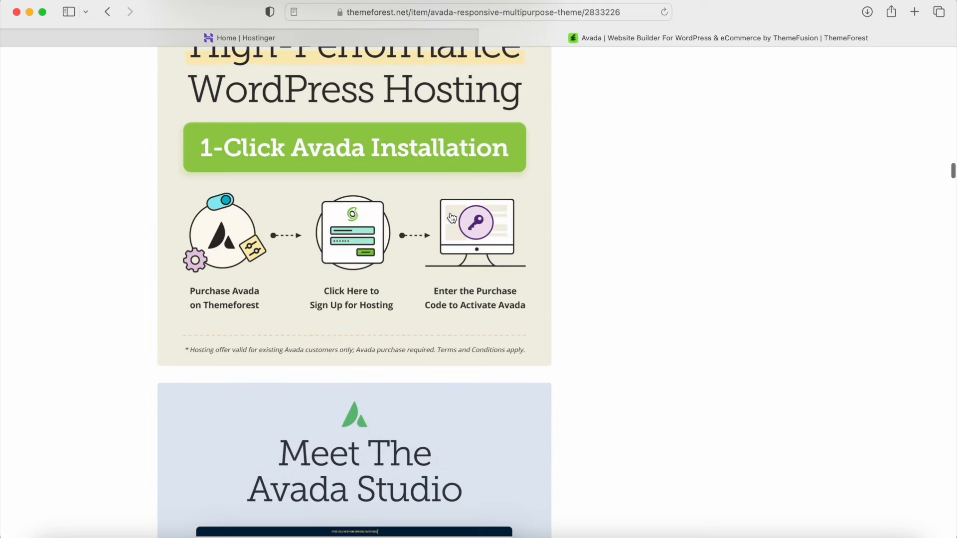
{"action": "scroll", "scroll_direction": "down", "scroll_amount": 3}
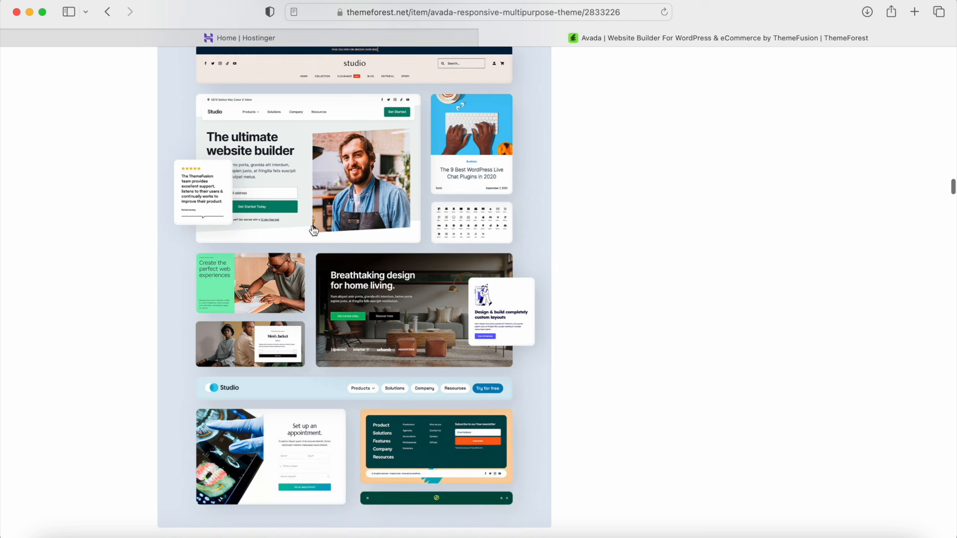
{"action": "mouse_move", "coordinate": [291, 345]}
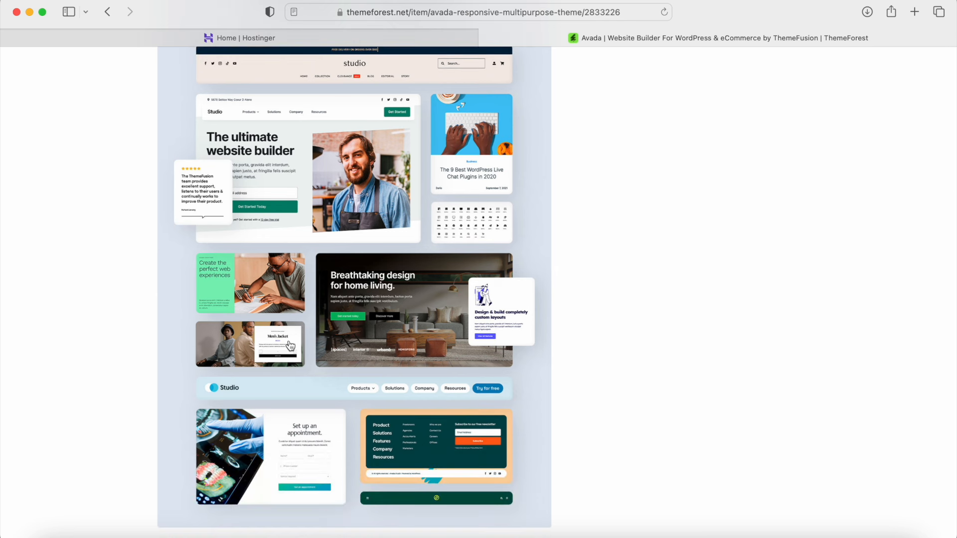
{"action": "mouse_move", "coordinate": [332, 235]}
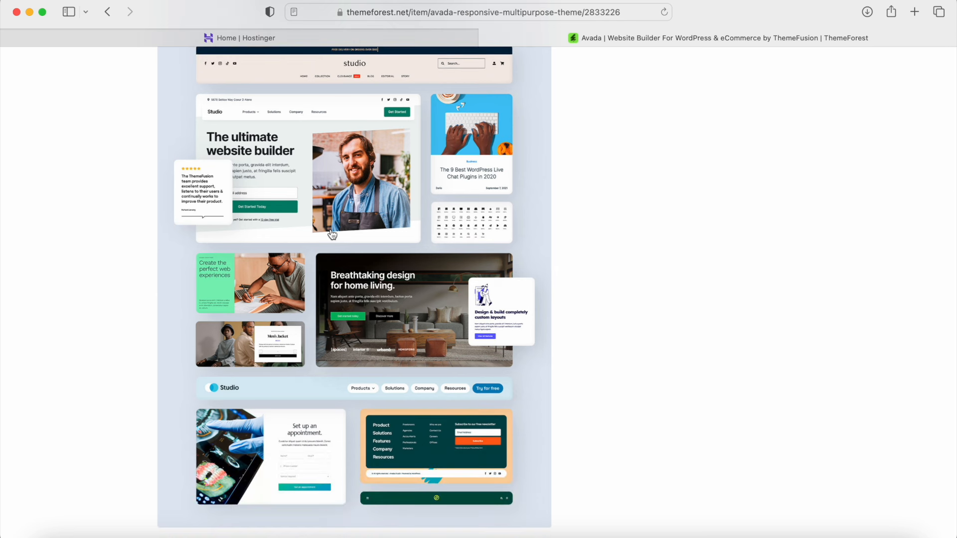
{"action": "scroll", "scroll_direction": "down", "scroll_amount": 3}
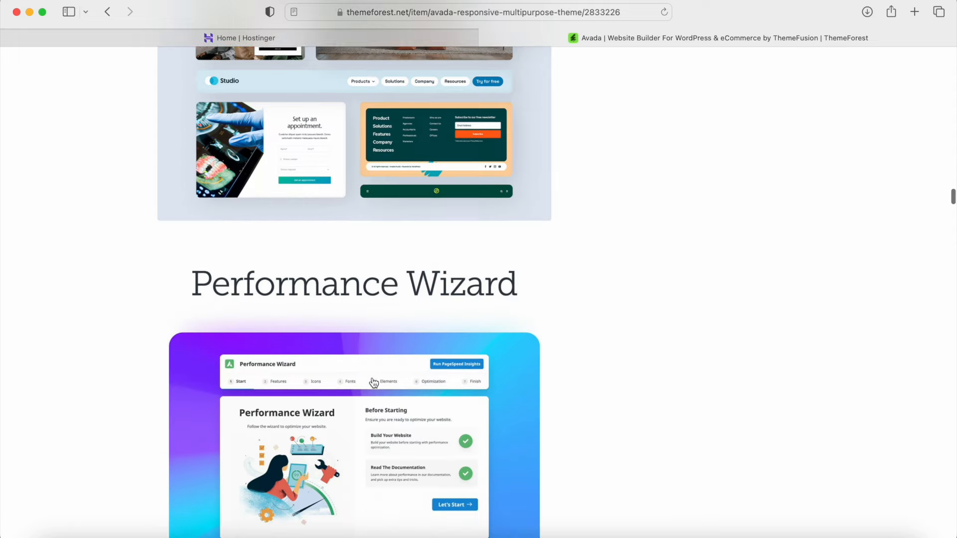
{"action": "scroll", "scroll_direction": "down", "scroll_amount": 3}
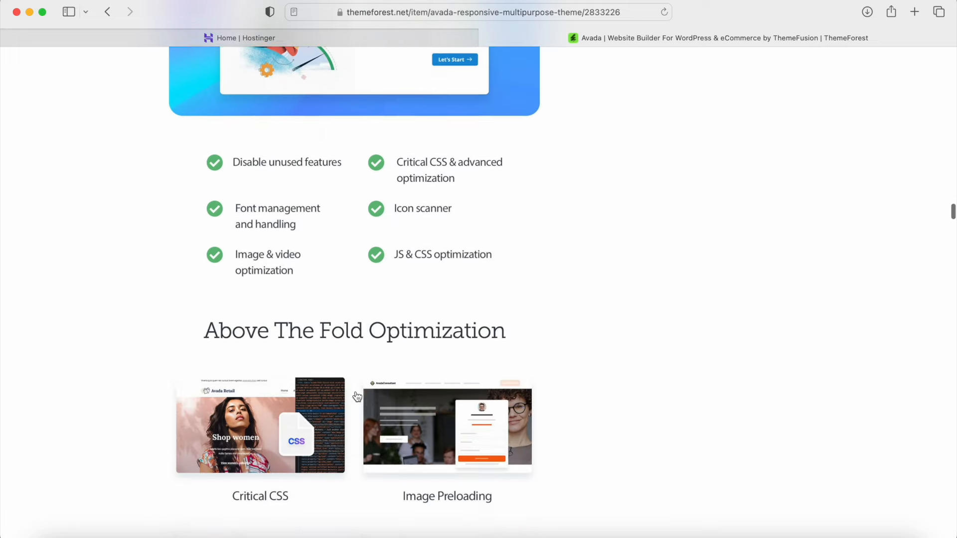
{"action": "scroll", "scroll_direction": "down", "scroll_amount": 3}
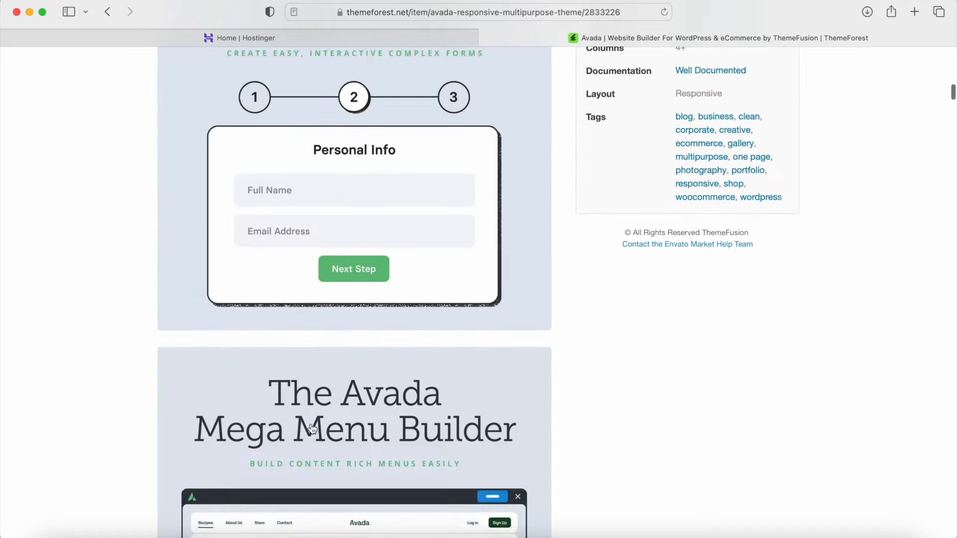
{"action": "scroll", "scroll_direction": "up", "scroll_amount": 3}
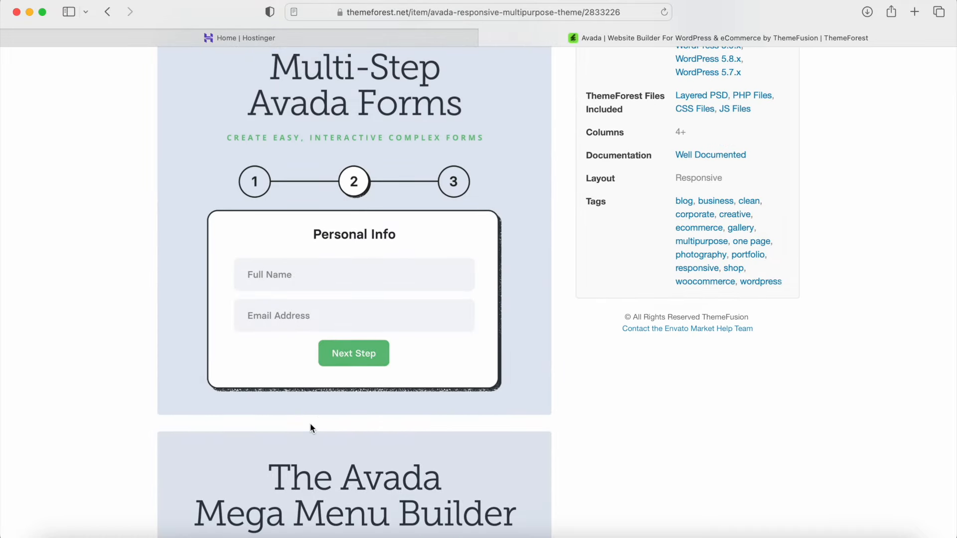
{"action": "scroll", "scroll_direction": "up", "scroll_amount": 3}
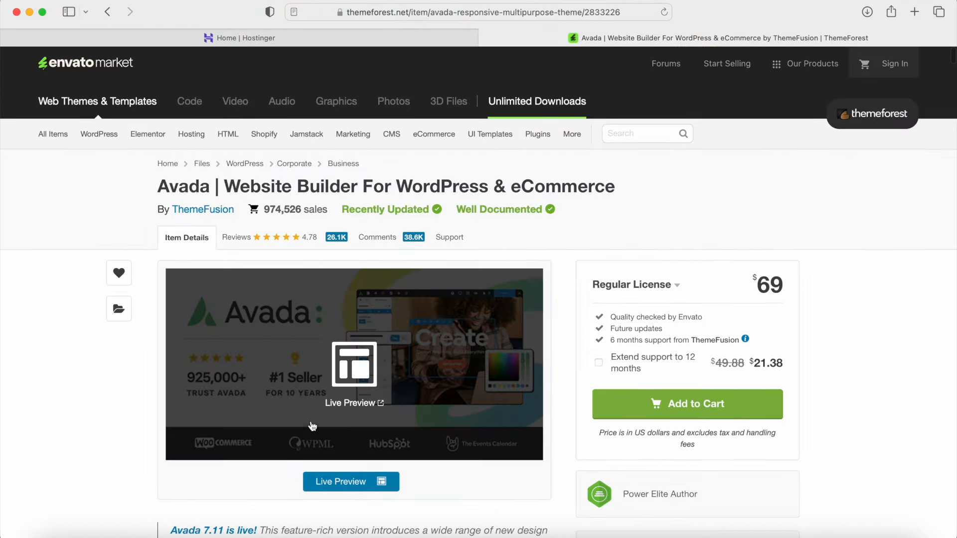
{"action": "mouse_move", "coordinate": [327, 206]}
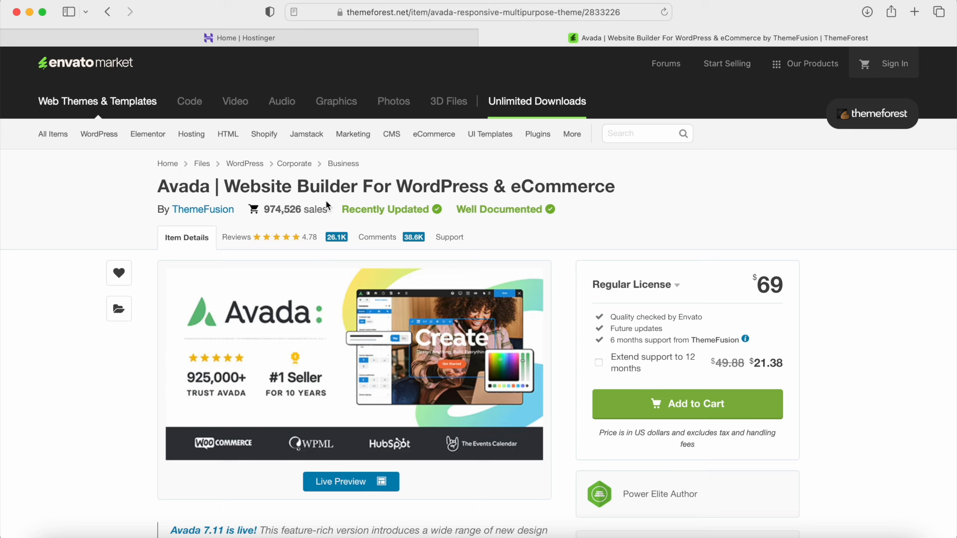
Step: Go to the WordPress eCommerce themes category, listing Unicoz, Bailly and Besa
{"action": "left_click", "coordinate": [98, 134]}
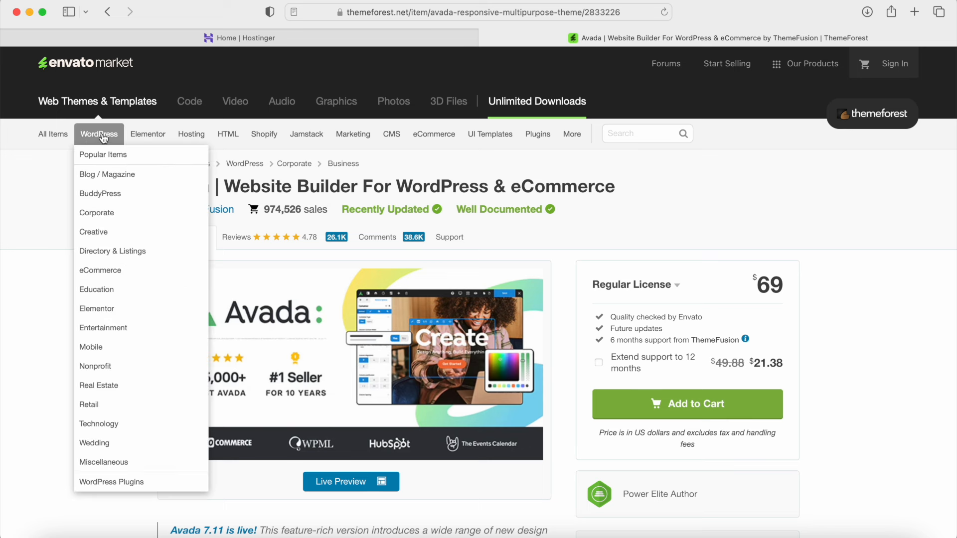
{"action": "mouse_move", "coordinate": [100, 270]}
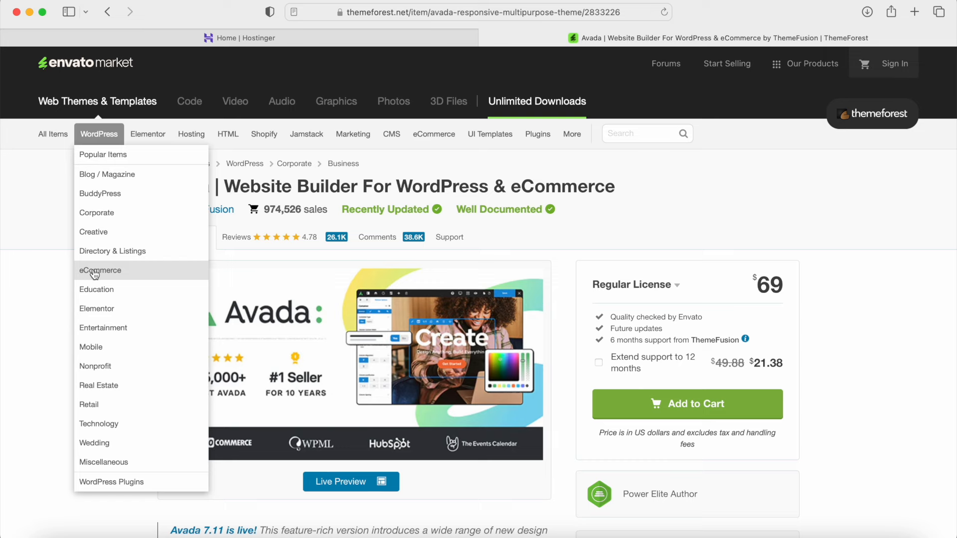
{"action": "left_click", "coordinate": [100, 270]}
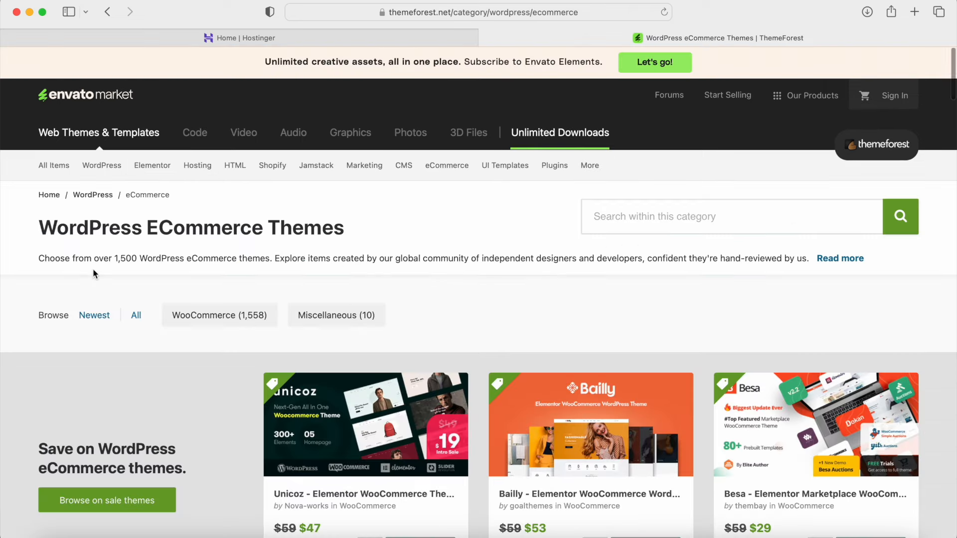
Step: Scroll down to the Weekly bestsellers row: Flatsome, WoodMart, XStore and Porto
{"action": "scroll", "scroll_direction": "down", "scroll_amount": 3}
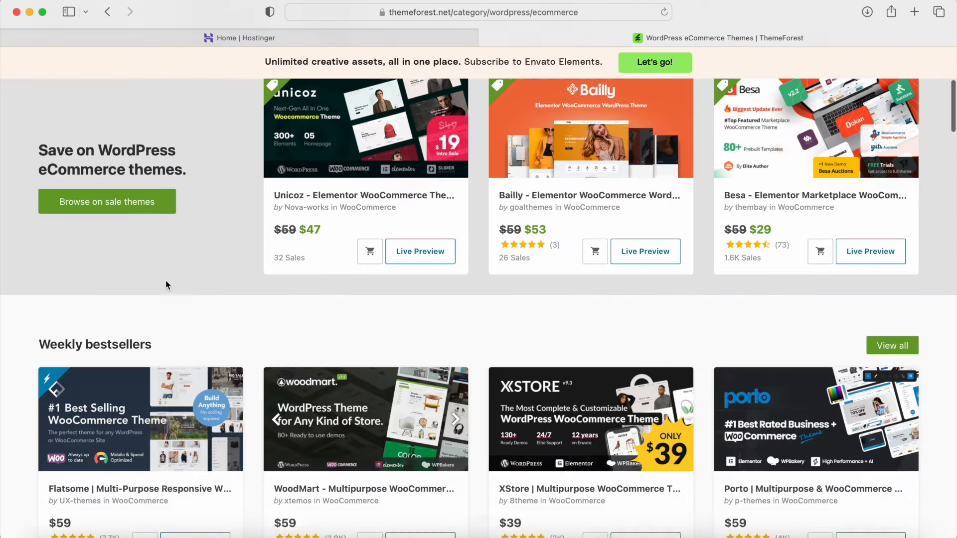
{"action": "scroll", "scroll_direction": "down", "scroll_amount": 3}
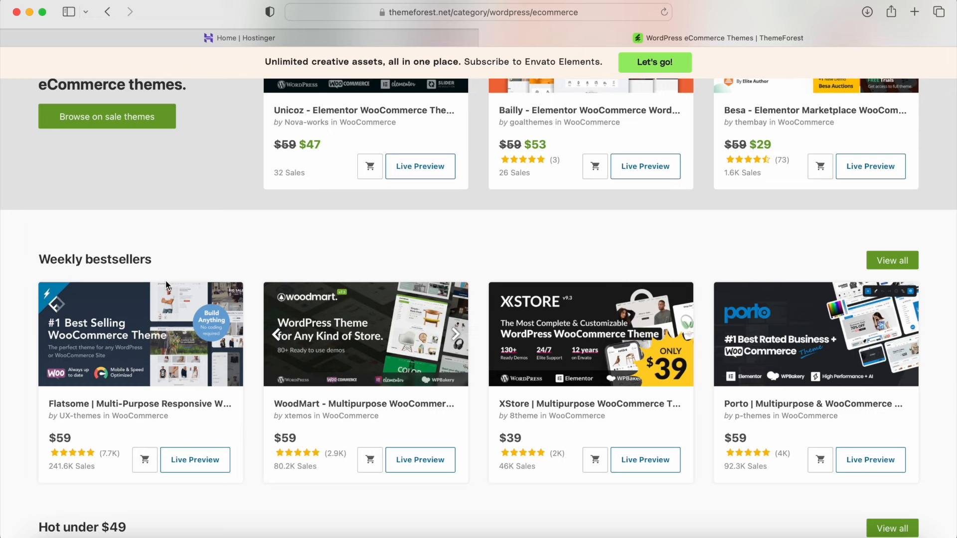
{"action": "mouse_move", "coordinate": [161, 372]}
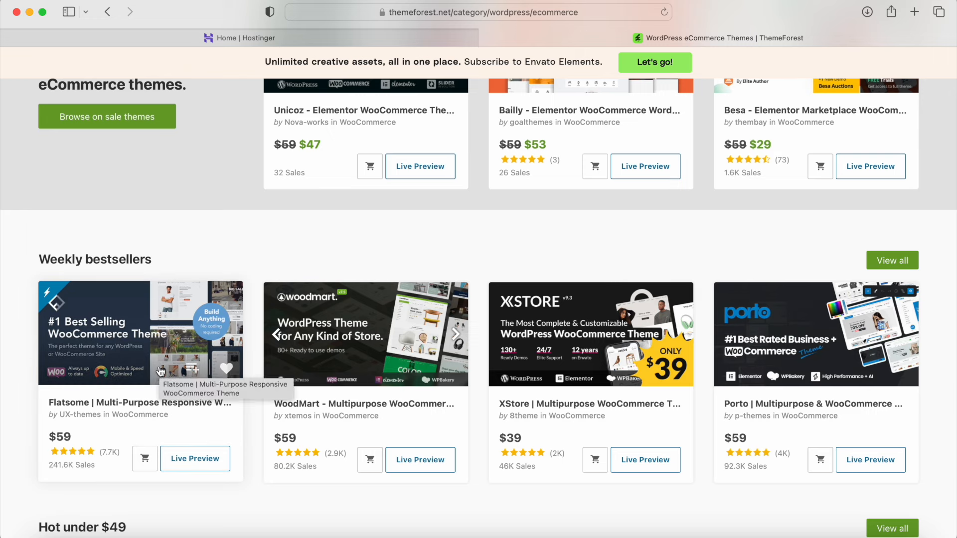
{"action": "mouse_move", "coordinate": [147, 356]}
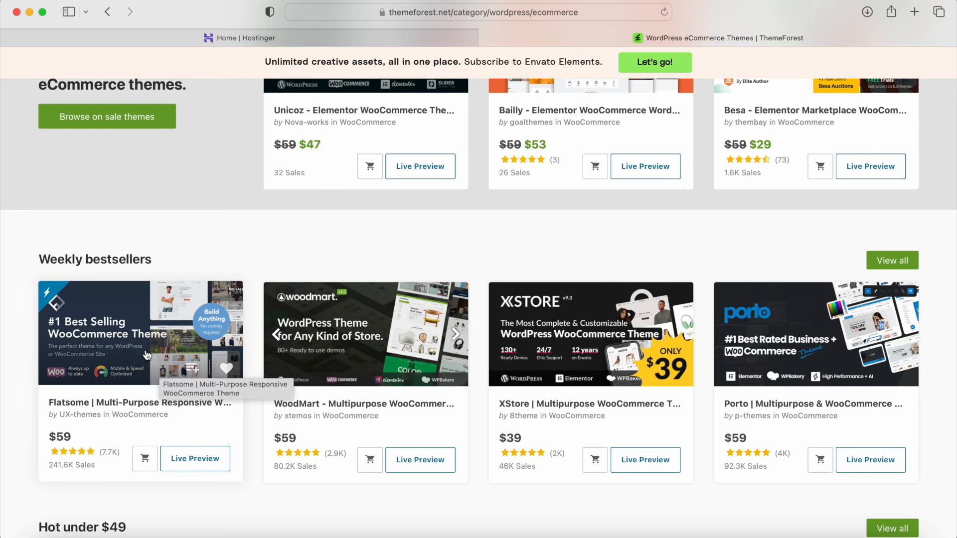
{"action": "mouse_move", "coordinate": [157, 352]}
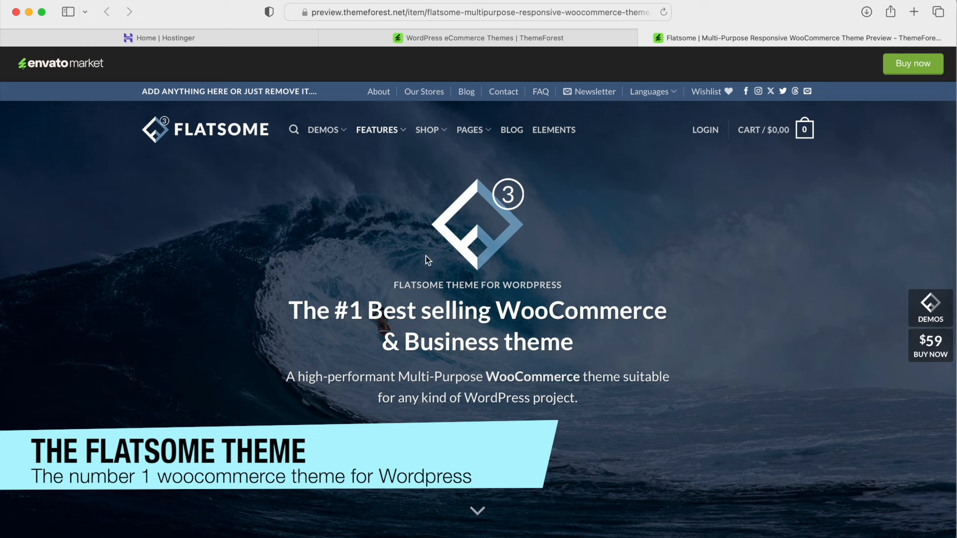
Step: Scroll through the Flatsome live preview's Features overview grid
{"action": "scroll", "scroll_direction": "down", "scroll_amount": 3}
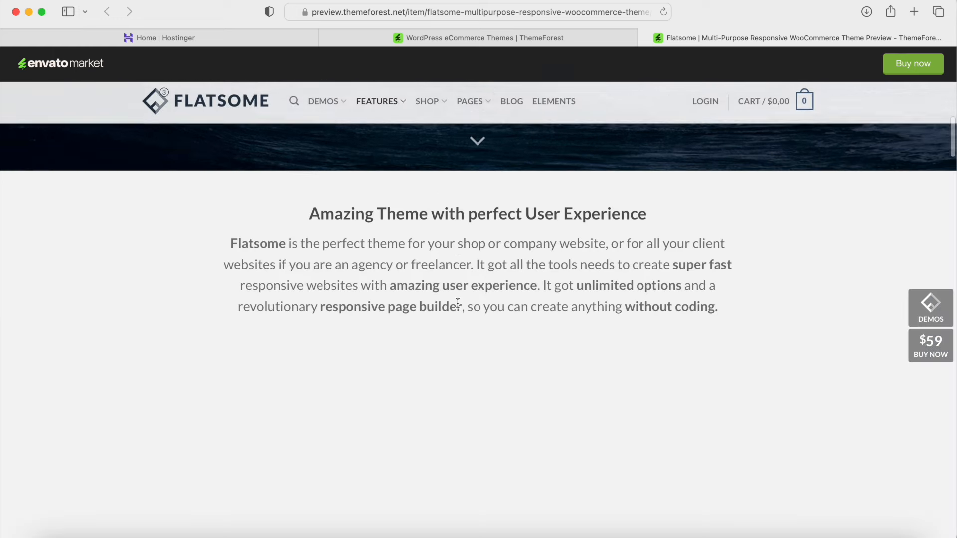
{"action": "scroll", "scroll_direction": "down", "scroll_amount": 3}
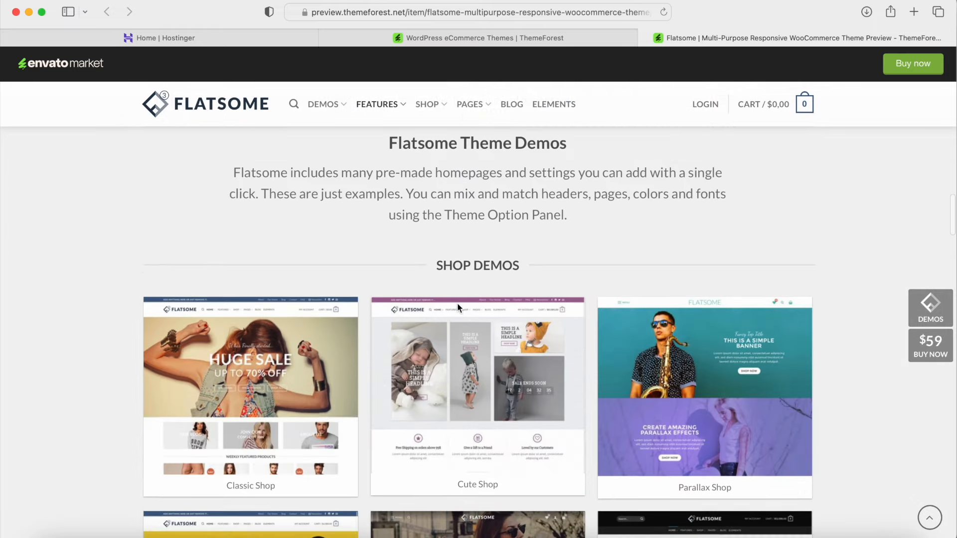
{"action": "scroll", "scroll_direction": "down", "scroll_amount": 3}
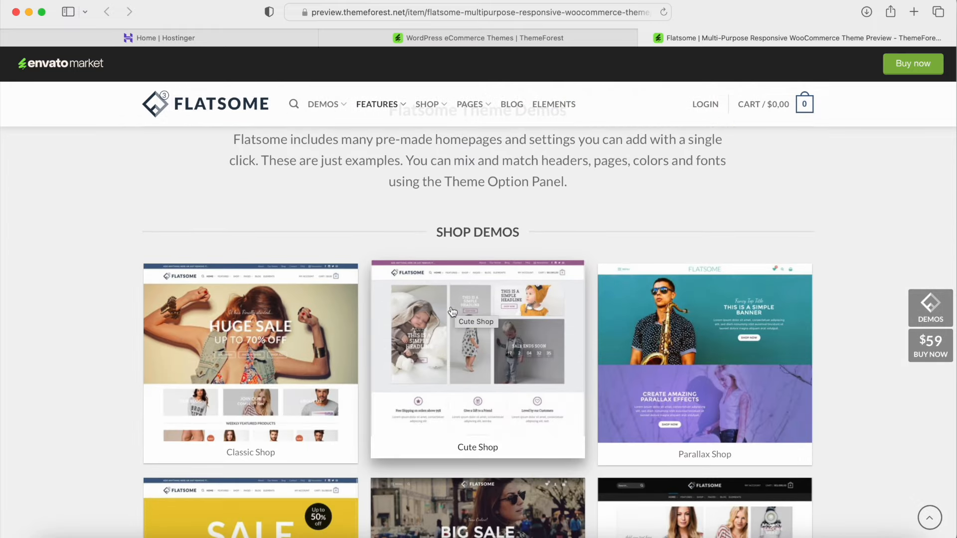
{"action": "mouse_move", "coordinate": [461, 364]}
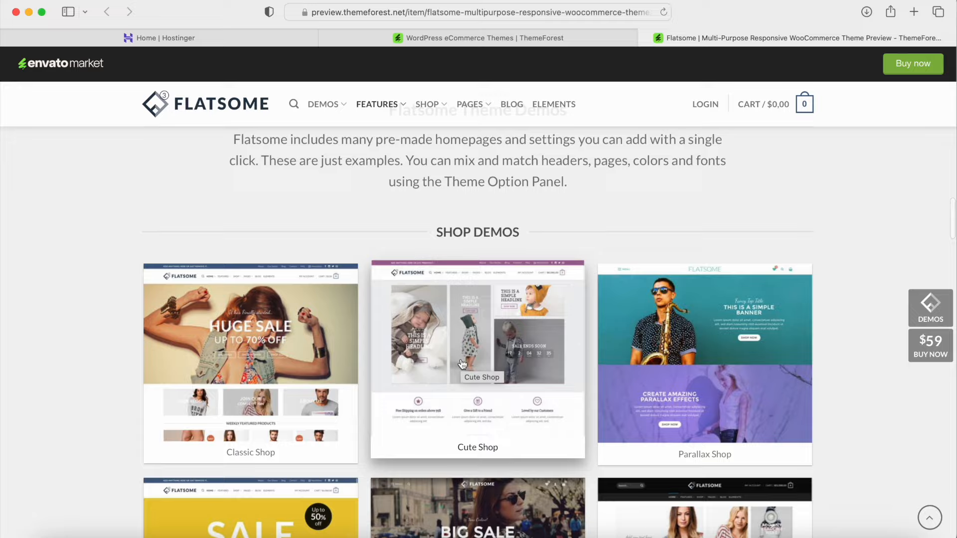
{"action": "scroll", "scroll_direction": "down", "scroll_amount": 3}
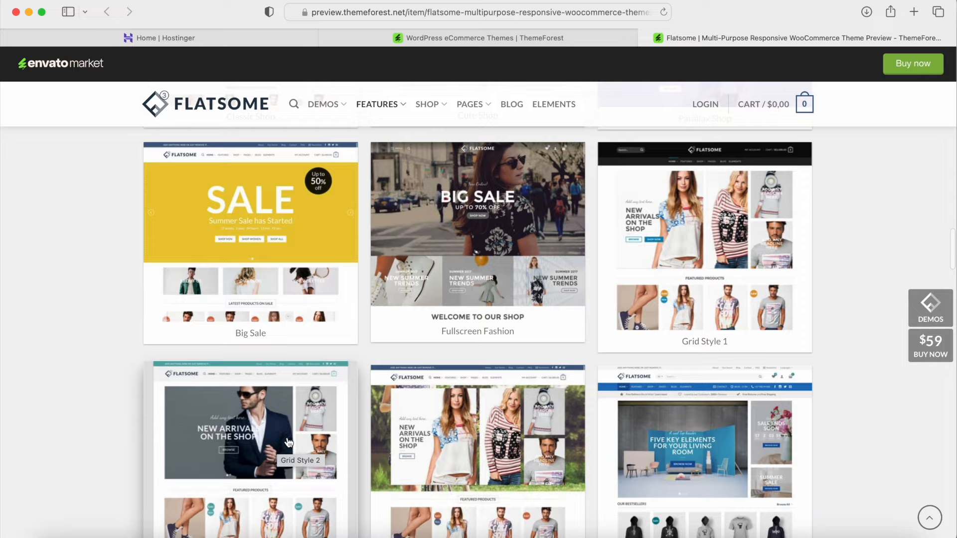
{"action": "scroll", "scroll_direction": "down", "scroll_amount": 3}
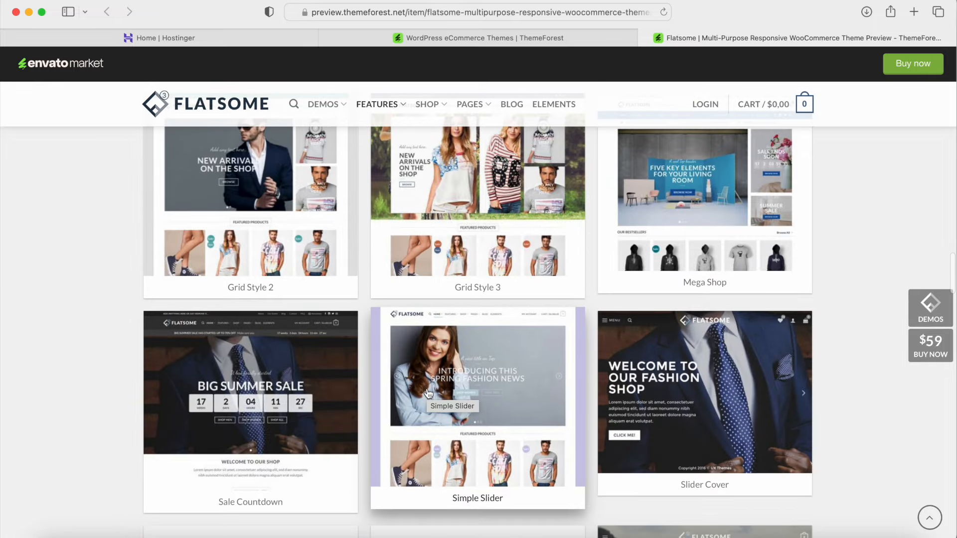
{"action": "scroll", "scroll_direction": "down", "scroll_amount": 3}
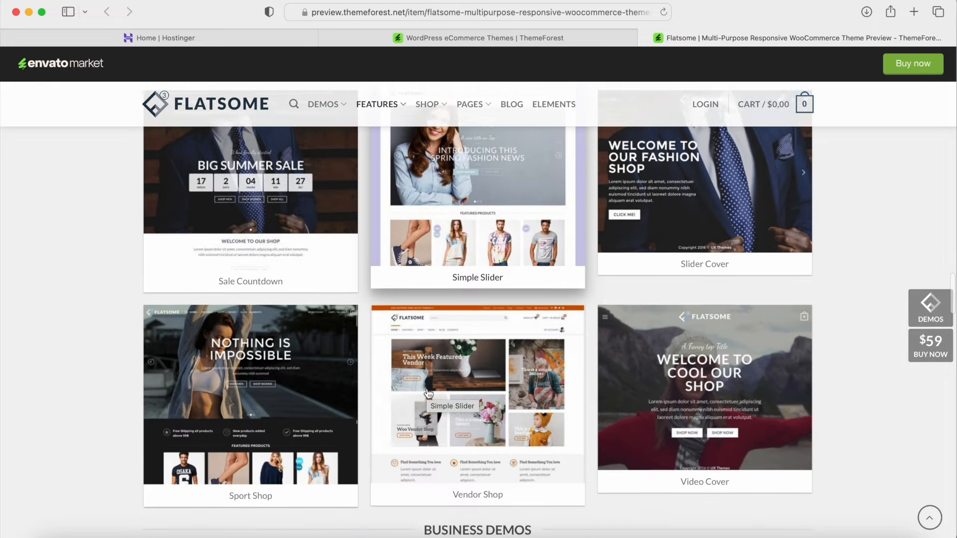
{"action": "scroll", "scroll_direction": "down", "scroll_amount": 3}
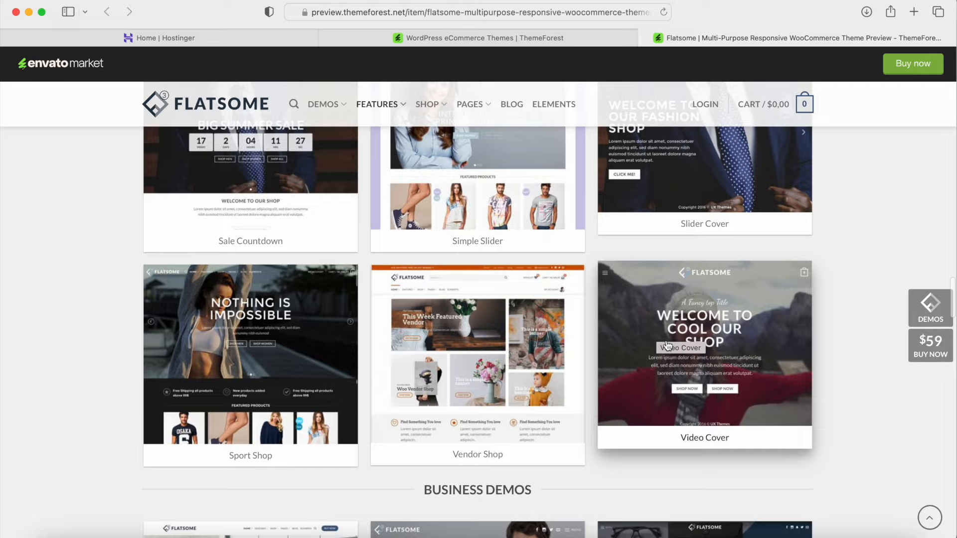
{"action": "scroll", "scroll_direction": "down", "scroll_amount": 3}
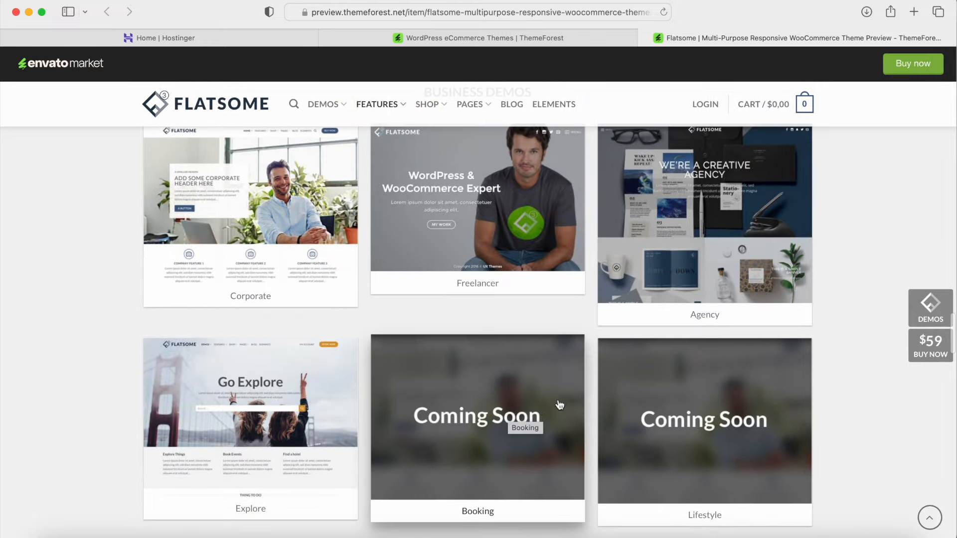
{"action": "scroll", "scroll_direction": "up", "scroll_amount": 3}
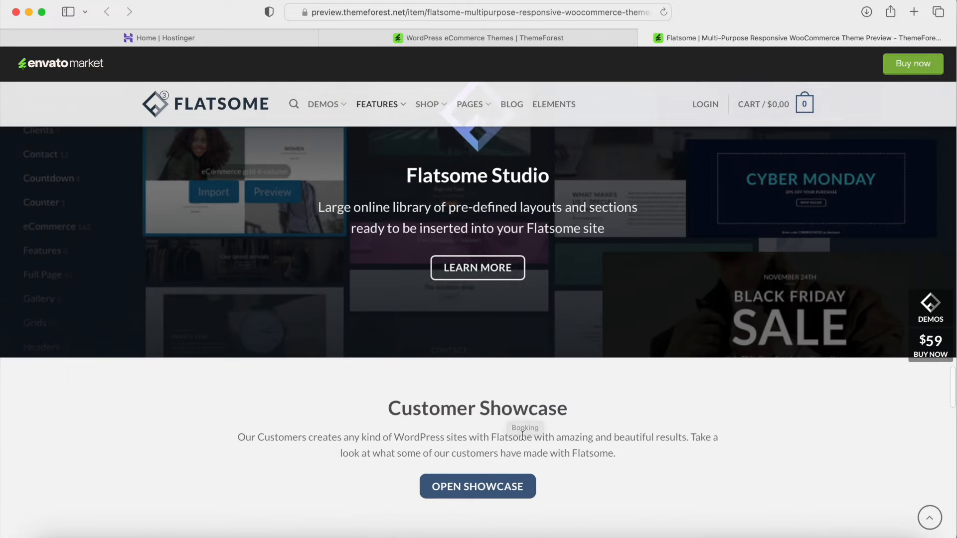
{"action": "scroll", "scroll_direction": "down", "scroll_amount": 3}
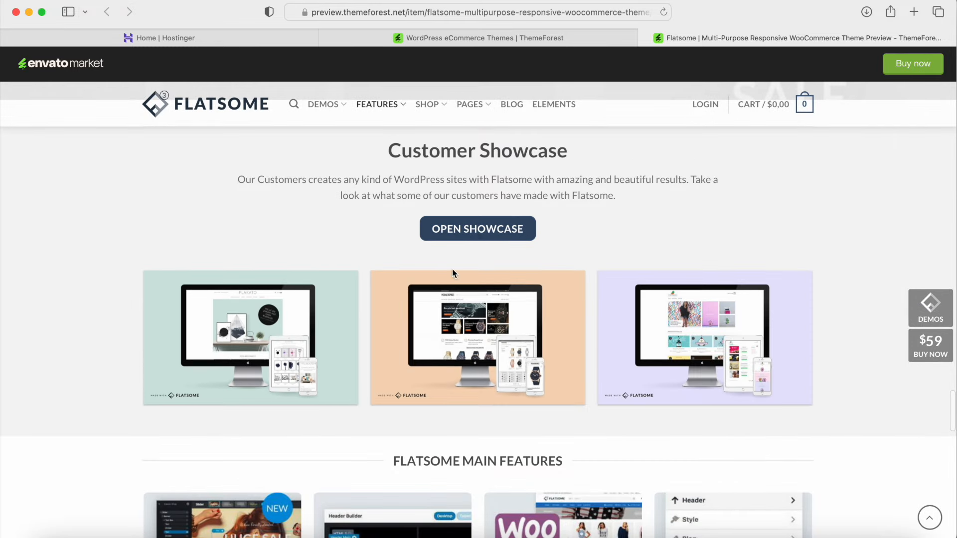
{"action": "mouse_move", "coordinate": [796, 358]}
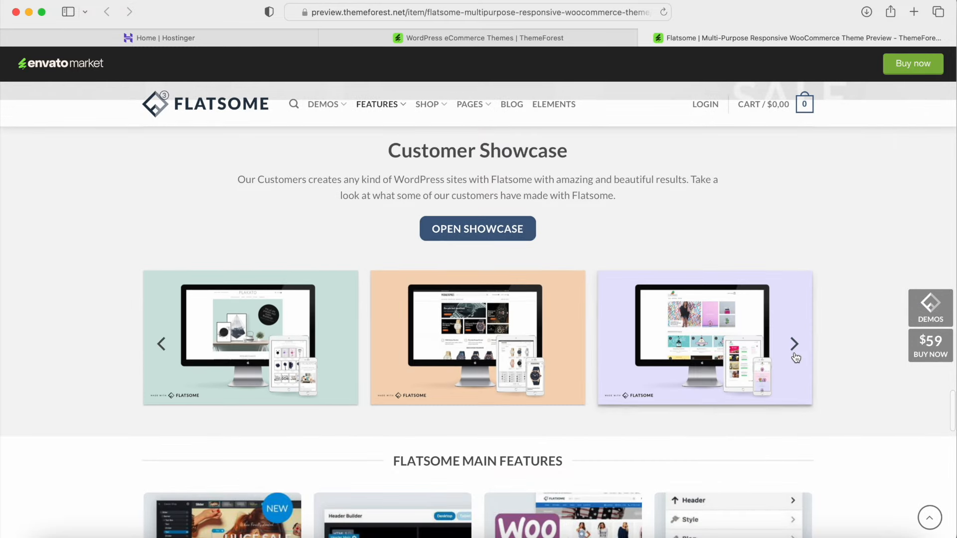
Step: Page through customer showcase sites and scroll down to the Explore, Booking and Lifestyle demos
{"action": "left_click", "coordinate": [794, 344]}
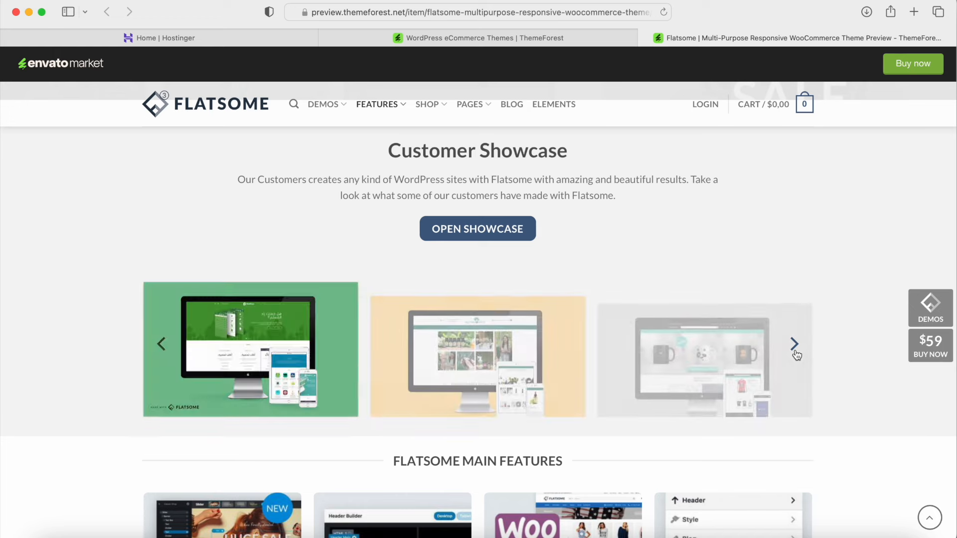
{"action": "scroll", "scroll_direction": "down", "scroll_amount": 3}
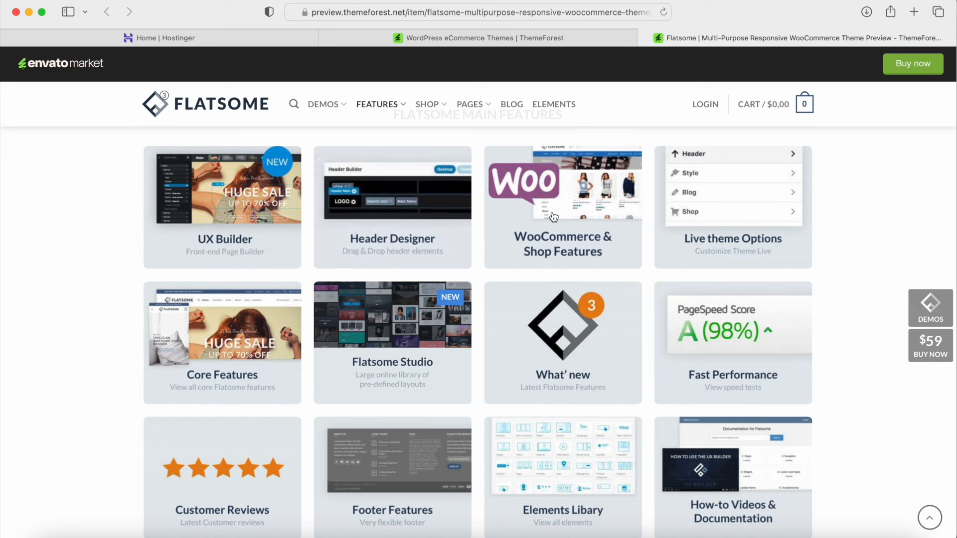
{"action": "scroll", "scroll_direction": "down", "scroll_amount": 3}
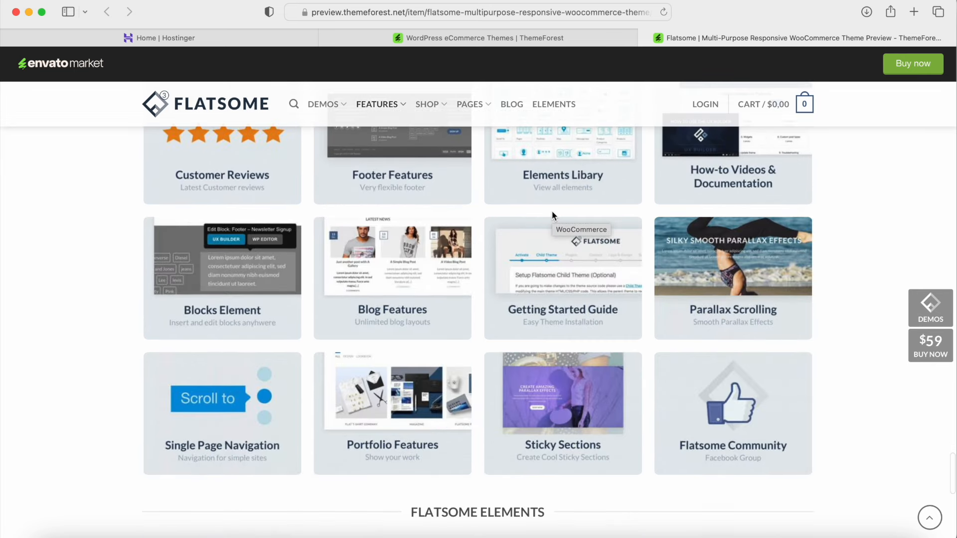
{"action": "mouse_move", "coordinate": [401, 299]}
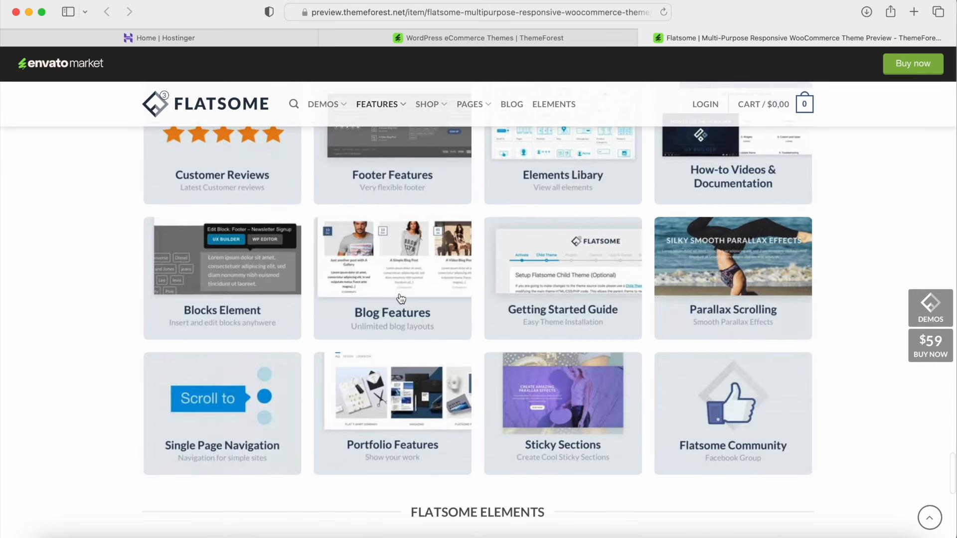
{"action": "scroll", "scroll_direction": "down", "scroll_amount": 3}
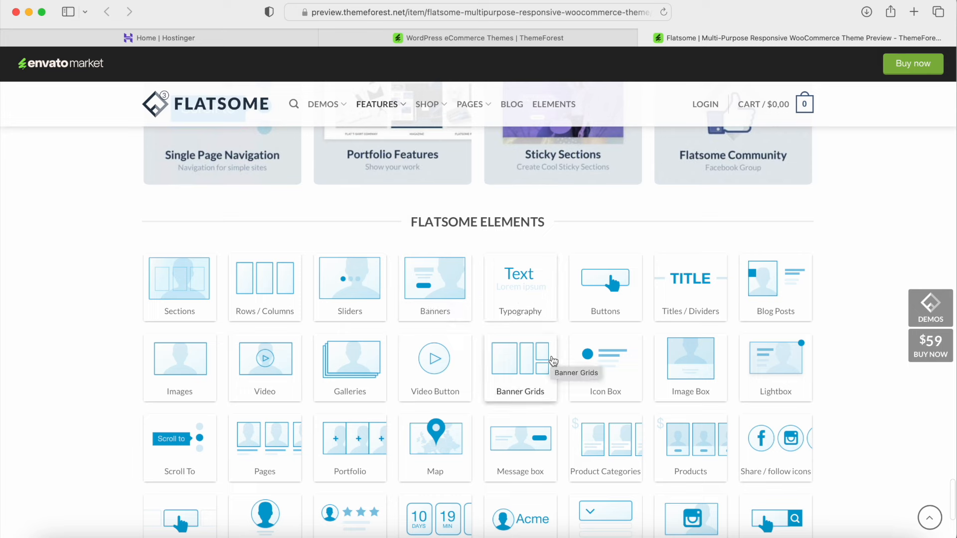
{"action": "scroll", "scroll_direction": "down", "scroll_amount": 3}
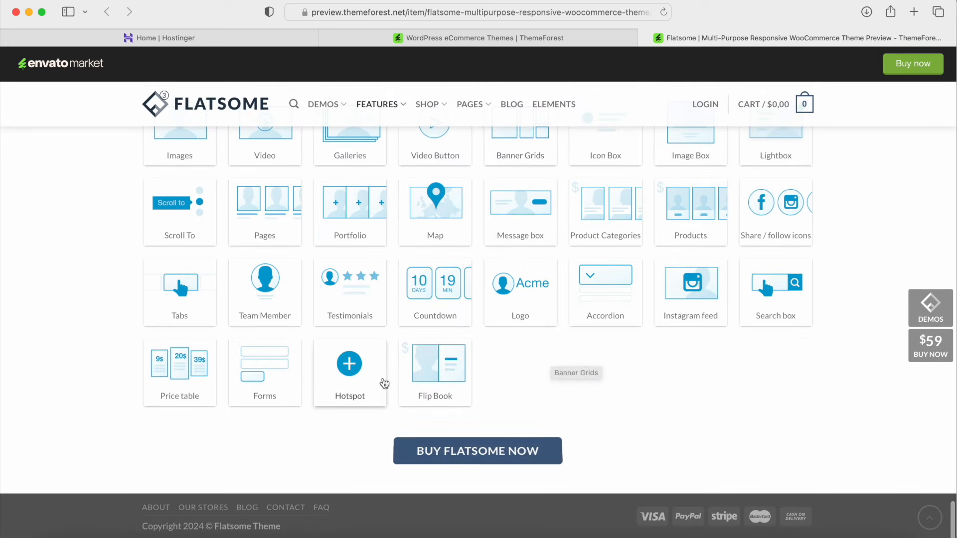
{"action": "scroll", "scroll_direction": "up", "scroll_amount": 3}
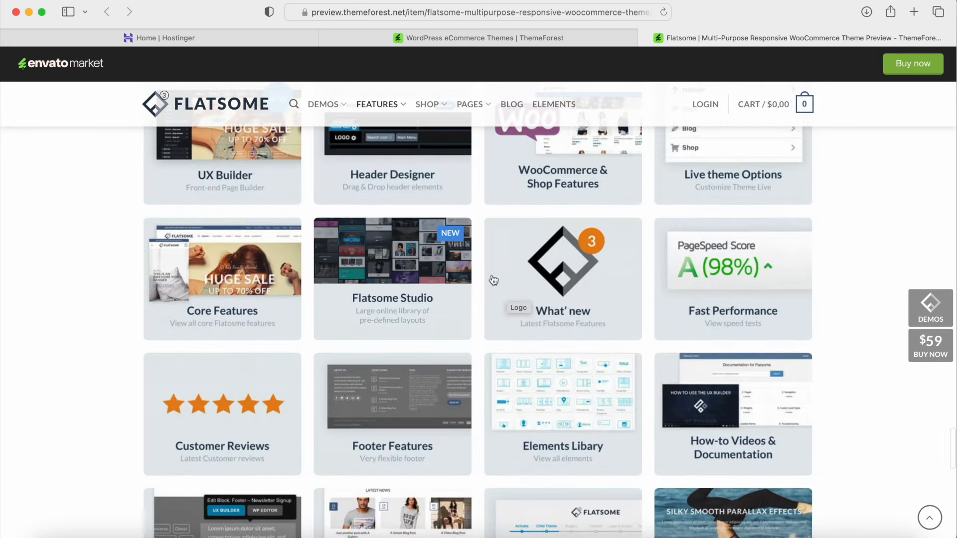
{"action": "left_click", "coordinate": [323, 104]}
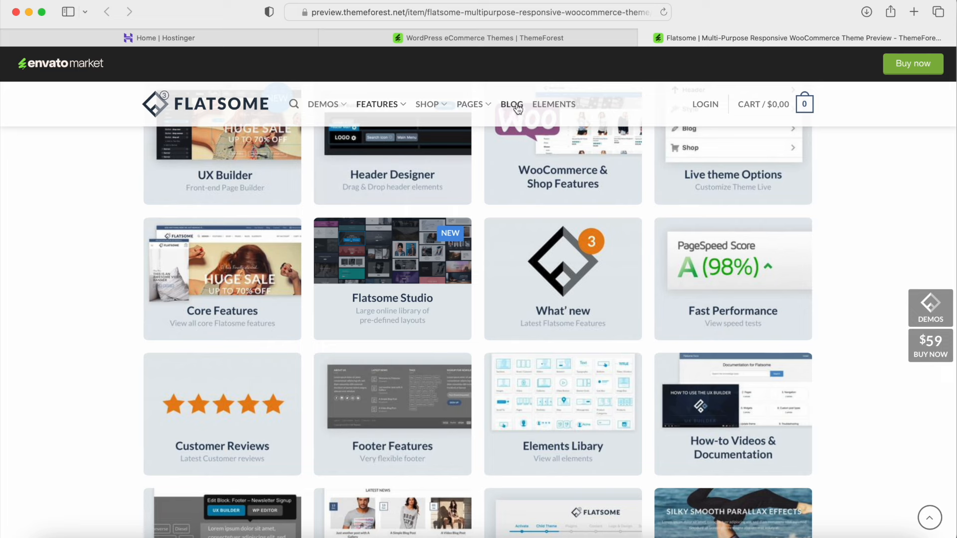
{"action": "mouse_move", "coordinate": [553, 107]}
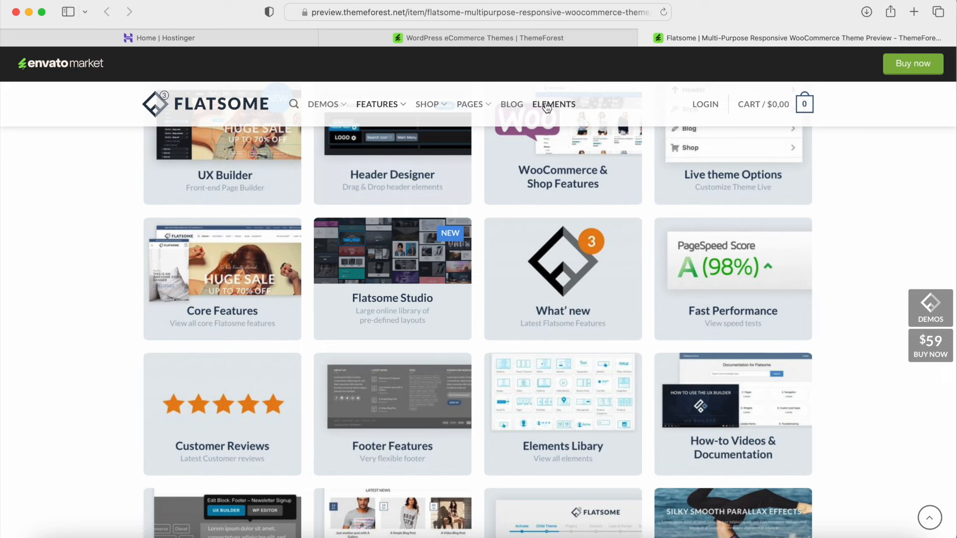
{"action": "scroll", "scroll_direction": "down", "scroll_amount": 3}
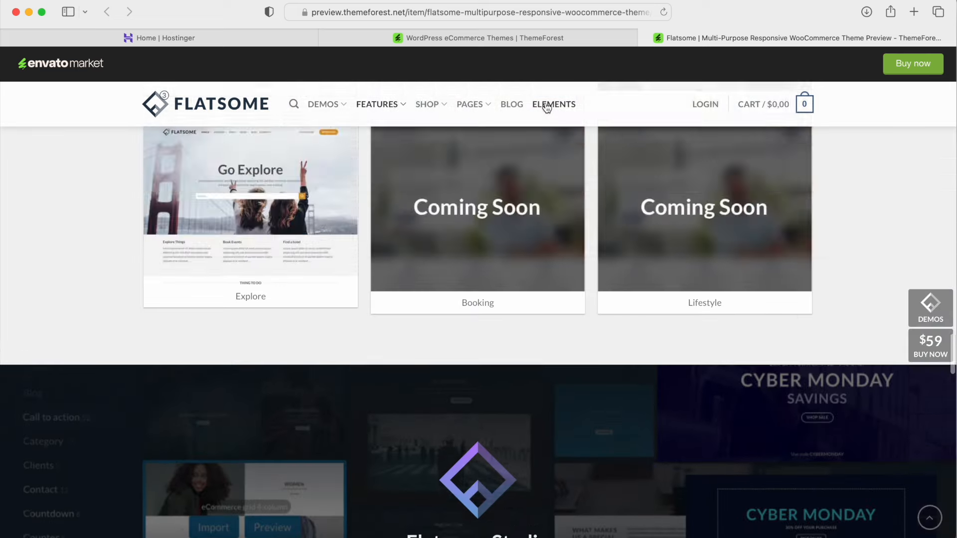
Step: Return to the WordPress eCommerce themes tab and scroll its listing
{"action": "left_click", "coordinate": [470, 37]}
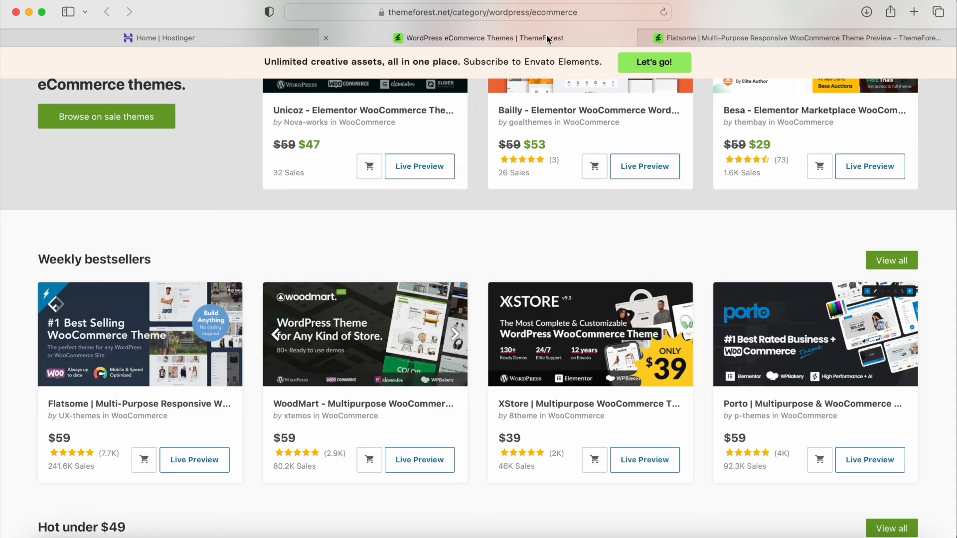
{"action": "scroll", "scroll_direction": "up", "scroll_amount": 3}
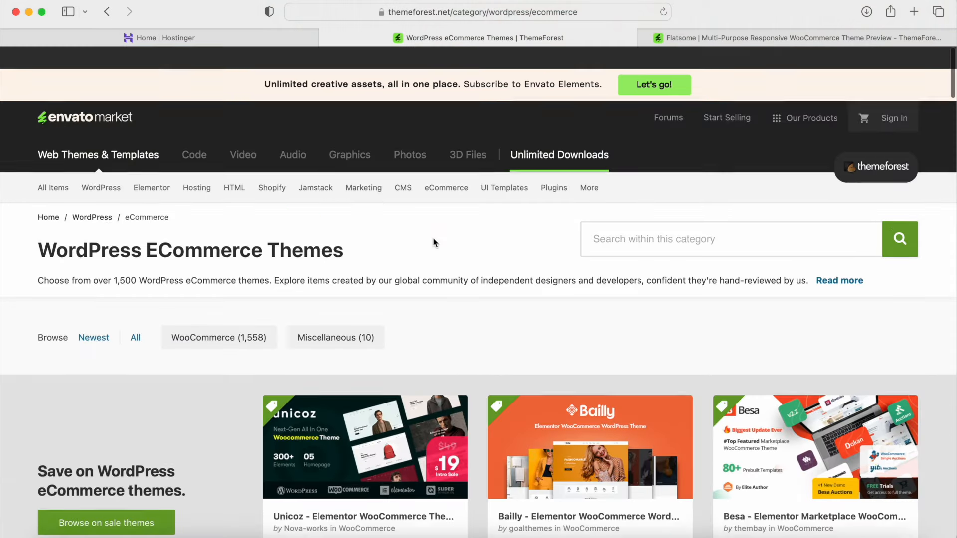
{"action": "scroll", "scroll_direction": "down", "scroll_amount": 3}
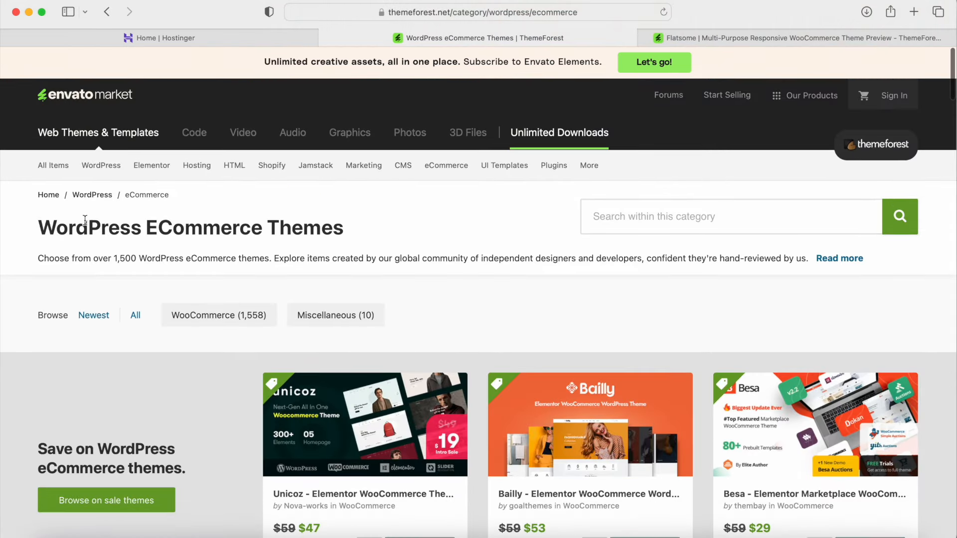
Step: Show the WordPress theme categories, then head to the WordPress plugins catalogue
{"action": "left_click", "coordinate": [101, 165]}
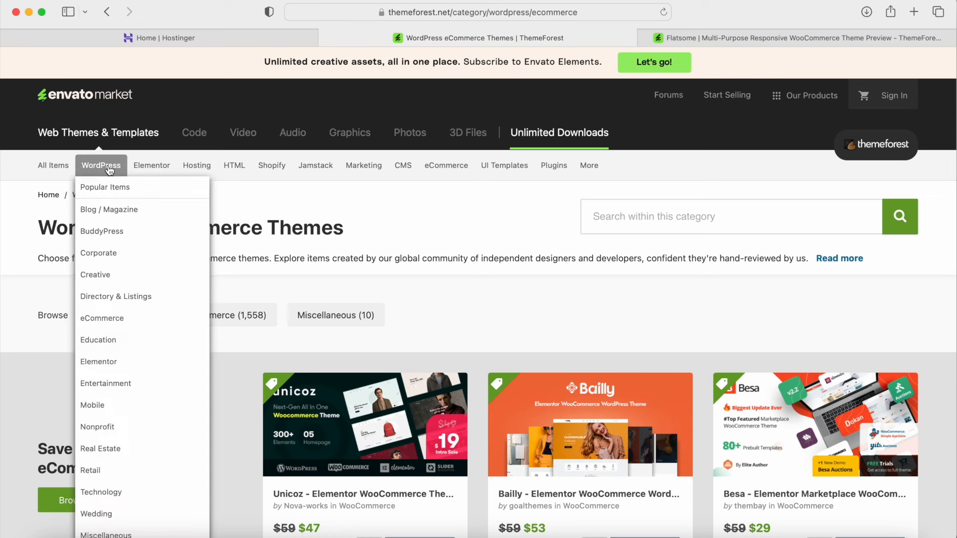
{"action": "mouse_move", "coordinate": [106, 231]}
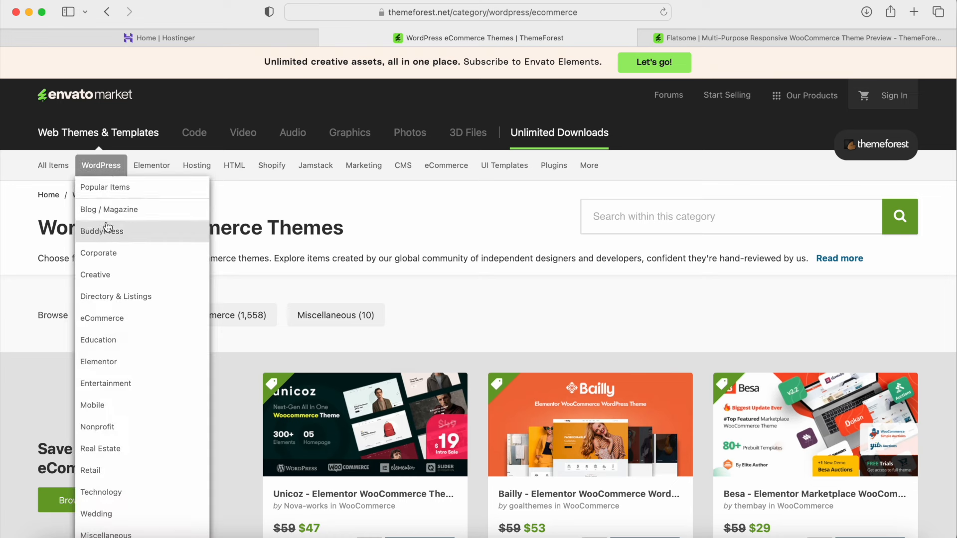
{"action": "mouse_move", "coordinate": [99, 361]}
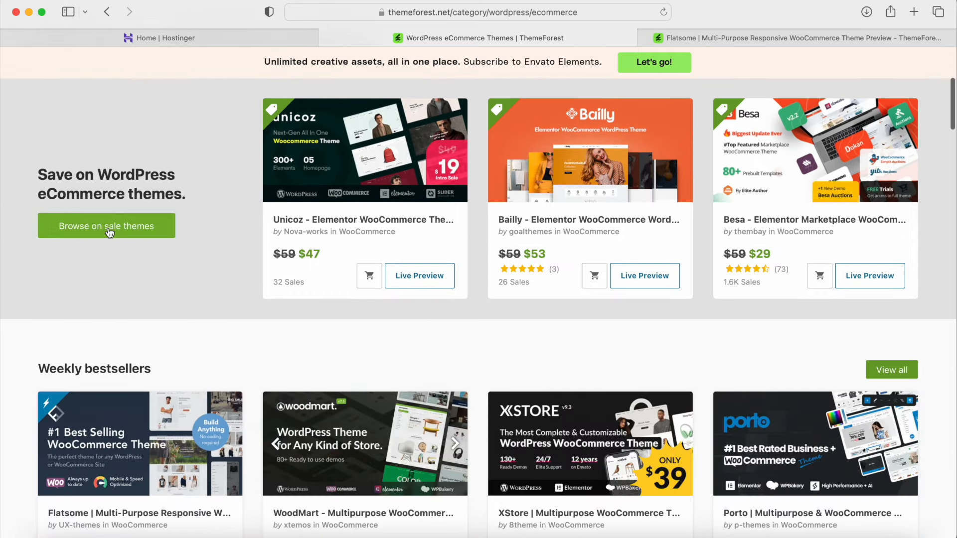
{"action": "scroll", "scroll_direction": "up", "scroll_amount": 3}
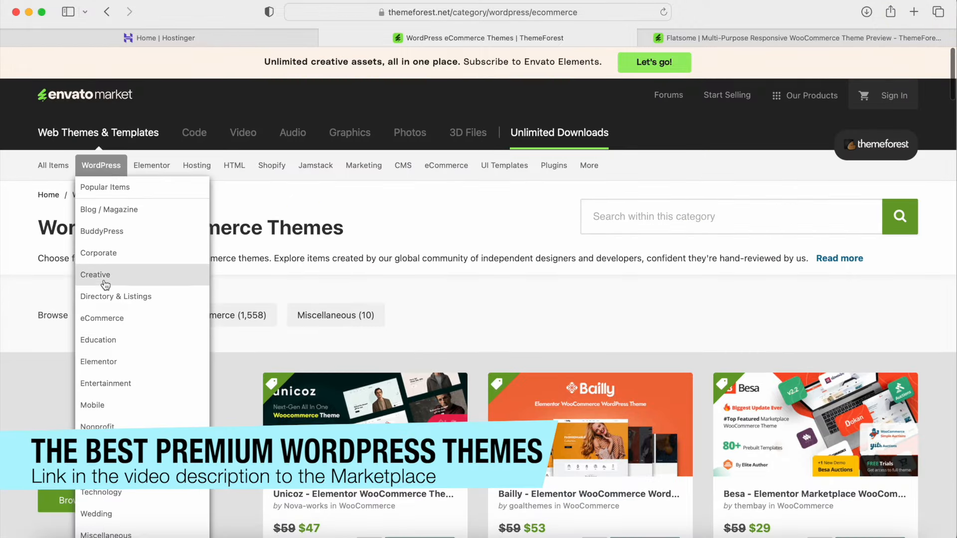
{"action": "mouse_move", "coordinate": [105, 273]}
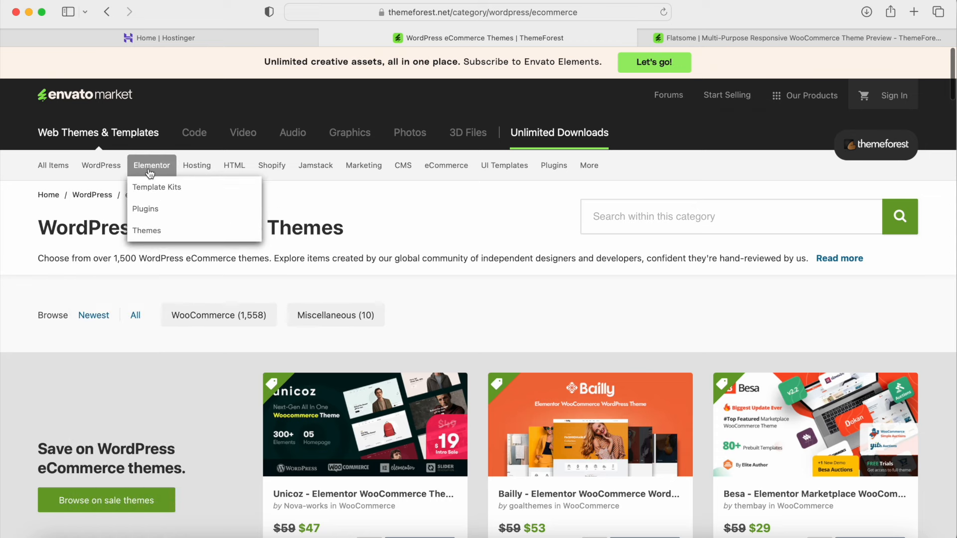
{"action": "mouse_move", "coordinate": [151, 187]}
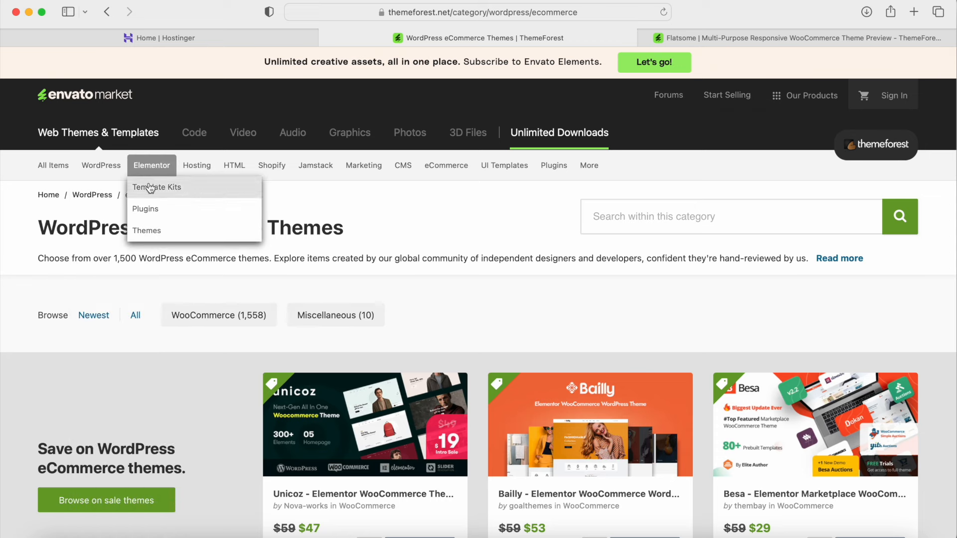
{"action": "mouse_move", "coordinate": [494, 223]}
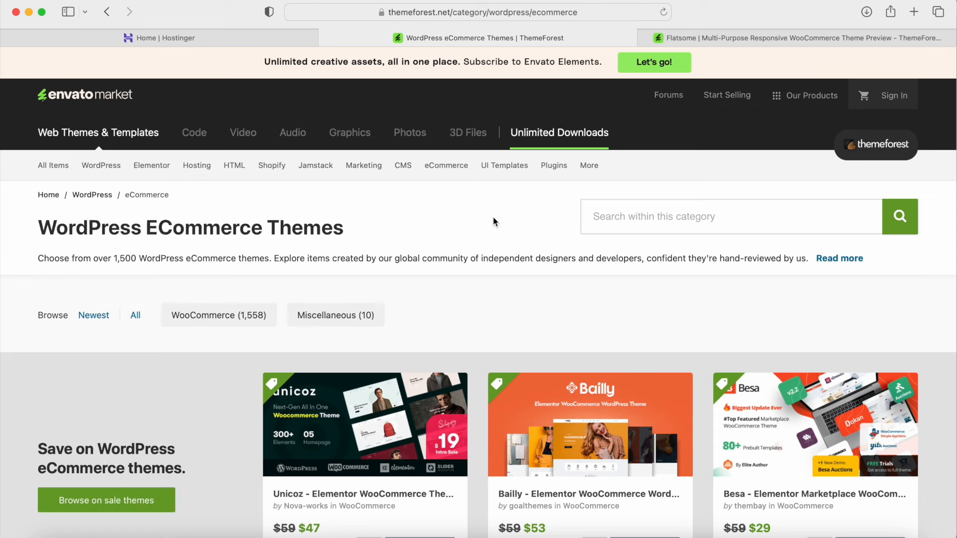
{"action": "left_click", "coordinate": [554, 165]}
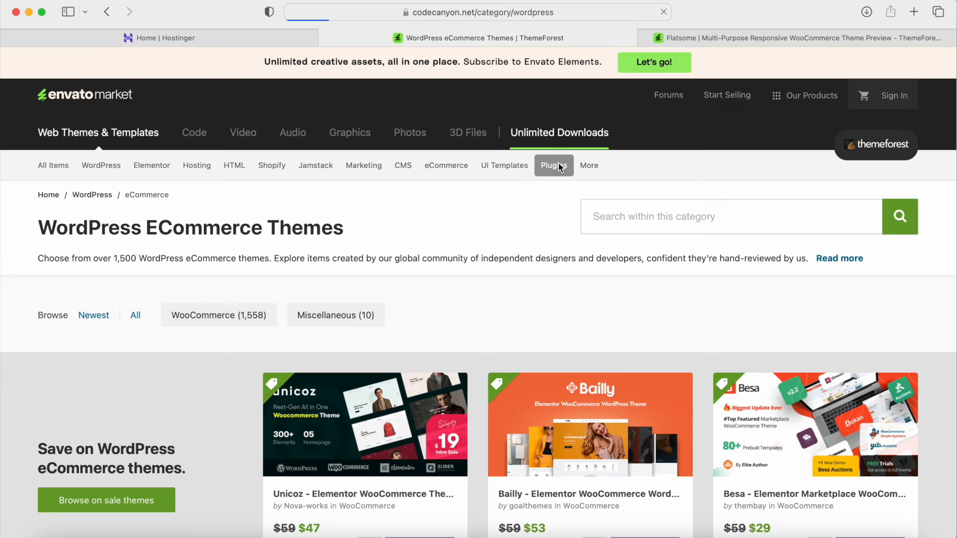
Step: Scroll CodeCanyon's WordPress Plugins through sale plugins, Weekly bestsellers and Rising stars, then back up
{"action": "left_click", "coordinate": [553, 165]}
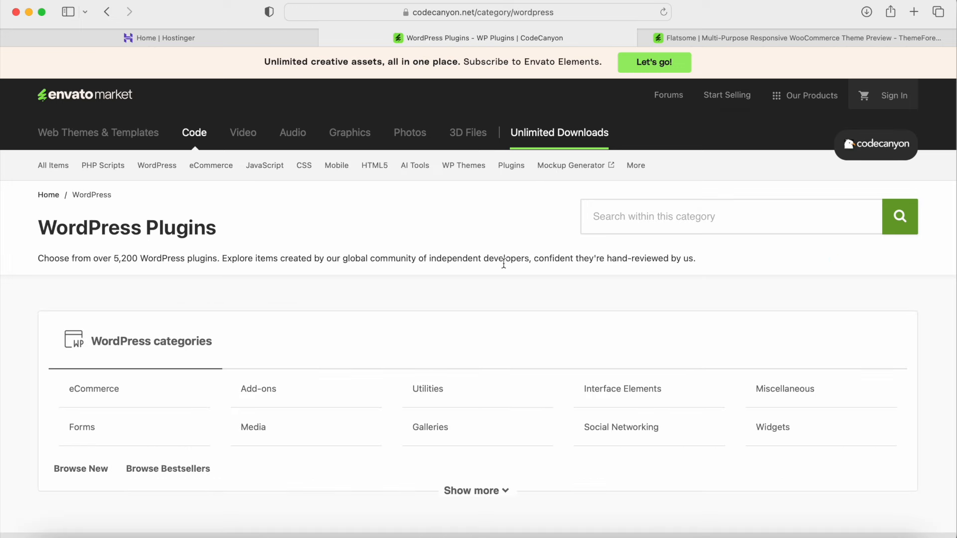
{"action": "scroll", "scroll_direction": "down", "scroll_amount": 3}
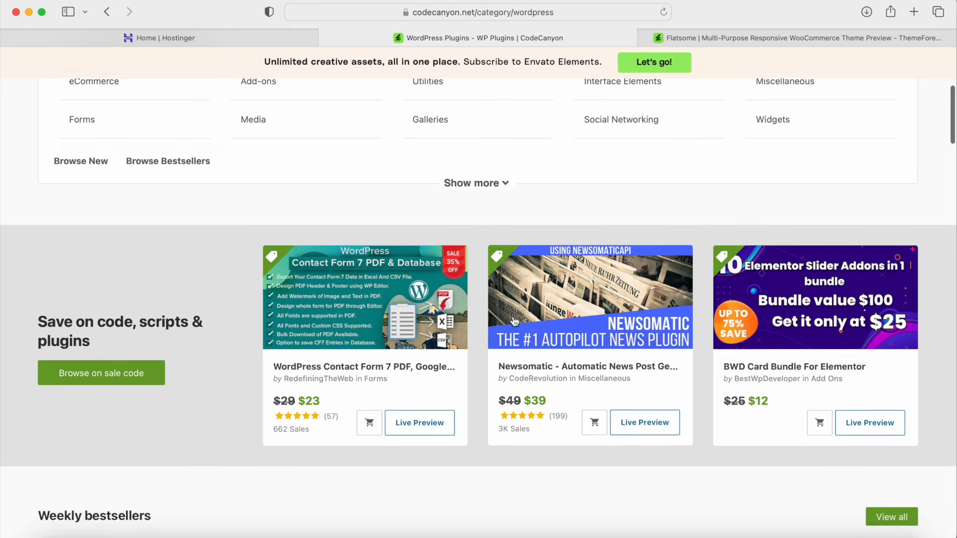
{"action": "scroll", "scroll_direction": "down", "scroll_amount": 3}
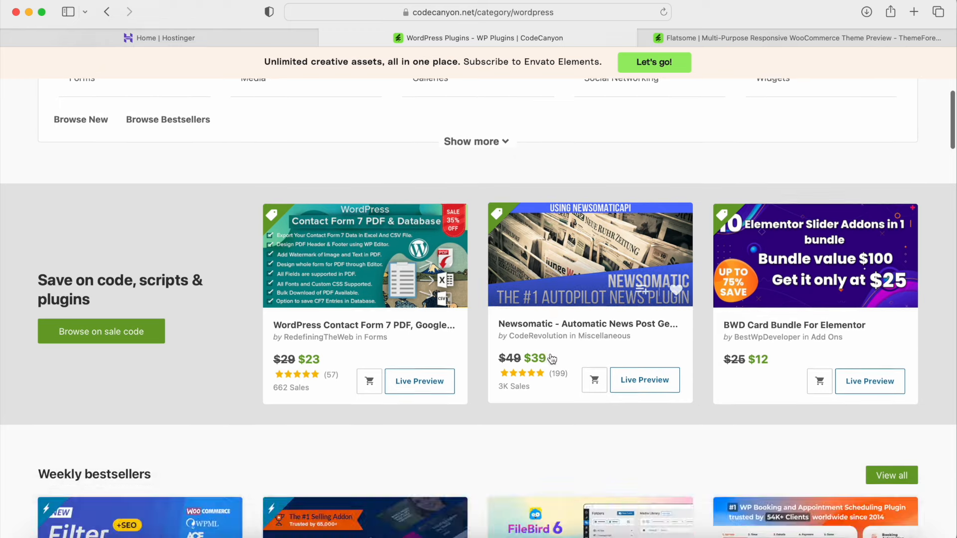
{"action": "scroll", "scroll_direction": "down", "scroll_amount": 3}
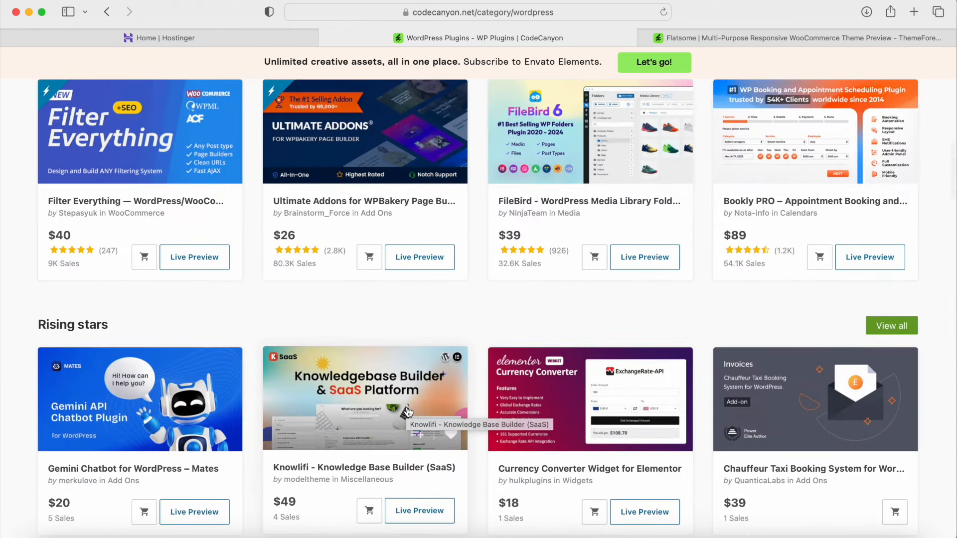
{"action": "scroll", "scroll_direction": "up", "scroll_amount": 3}
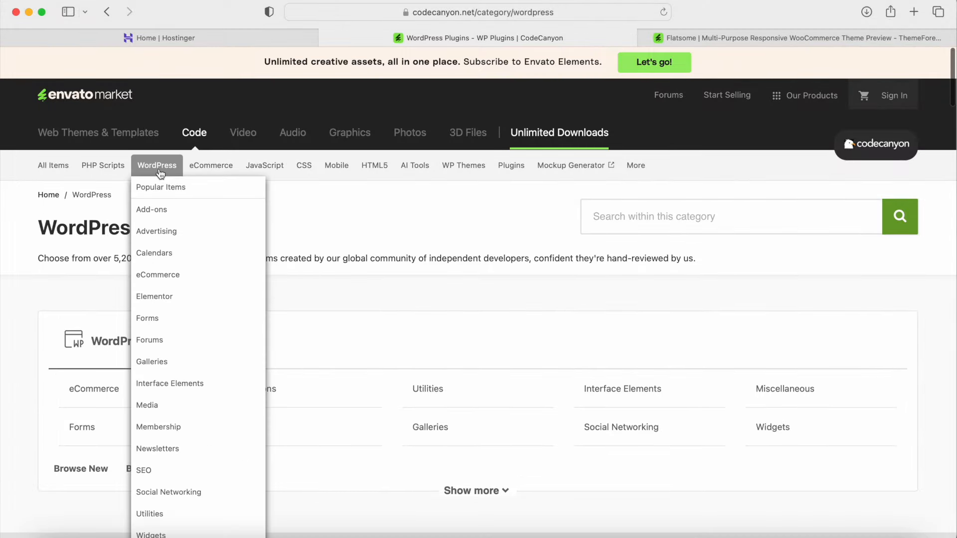
Step: Open 2024's best-selling WordPress plugins and browse from Filter Everything and Bookly to FS Poster
{"action": "left_click", "coordinate": [160, 187]}
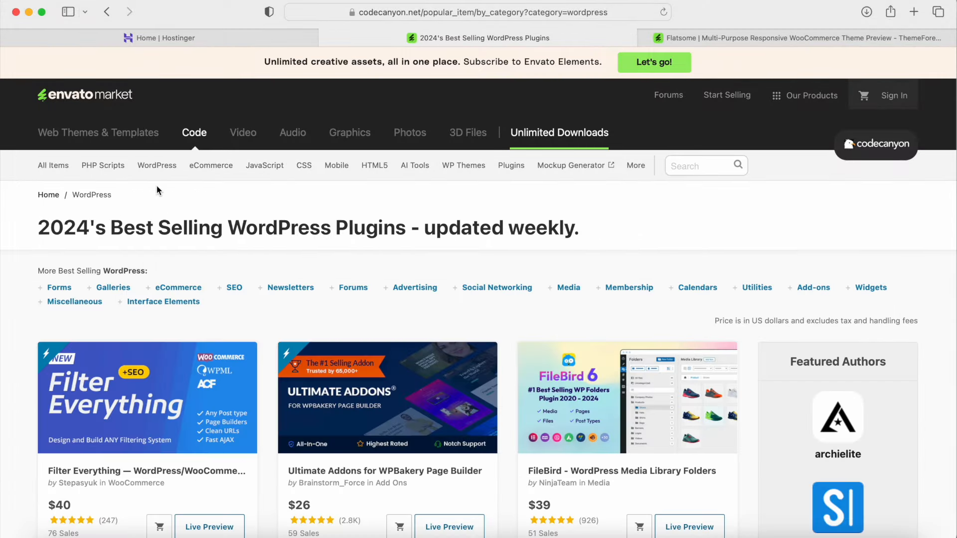
{"action": "scroll", "scroll_direction": "down", "scroll_amount": 3}
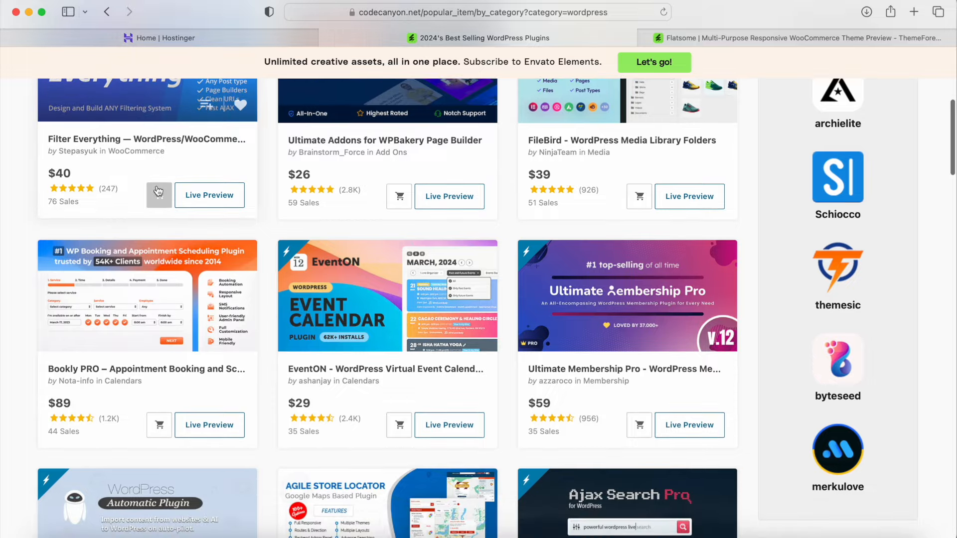
{"action": "scroll", "scroll_direction": "down", "scroll_amount": 3}
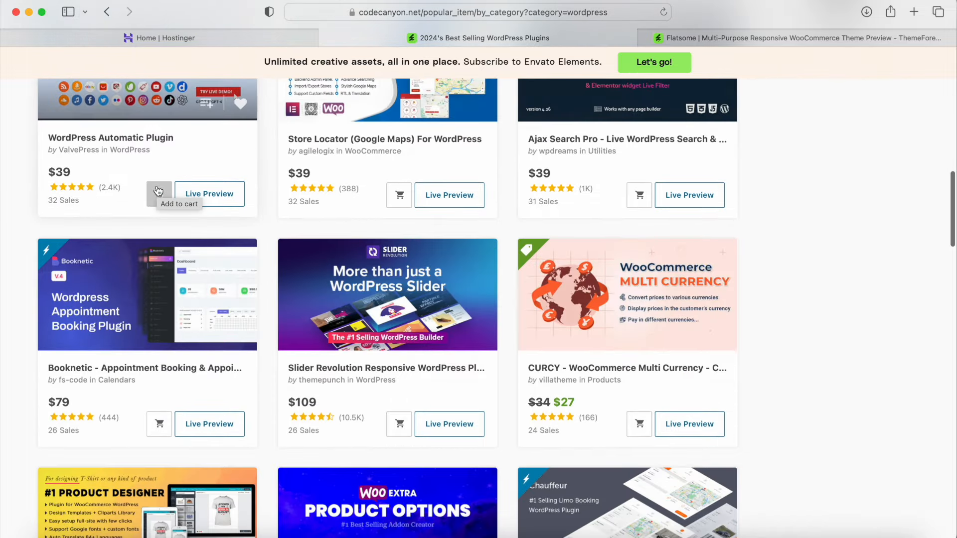
{"action": "scroll", "scroll_direction": "down", "scroll_amount": 3}
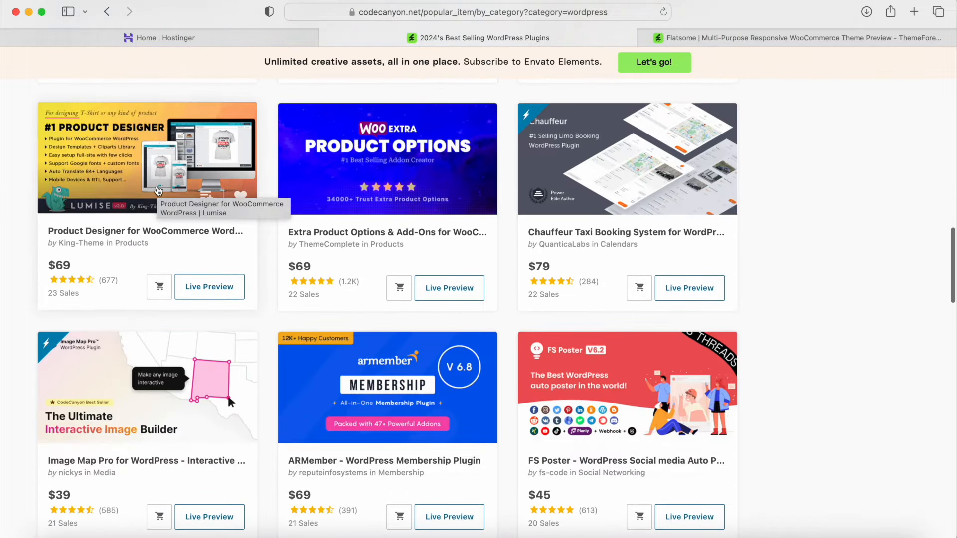
{"action": "scroll", "scroll_direction": "up", "scroll_amount": 3}
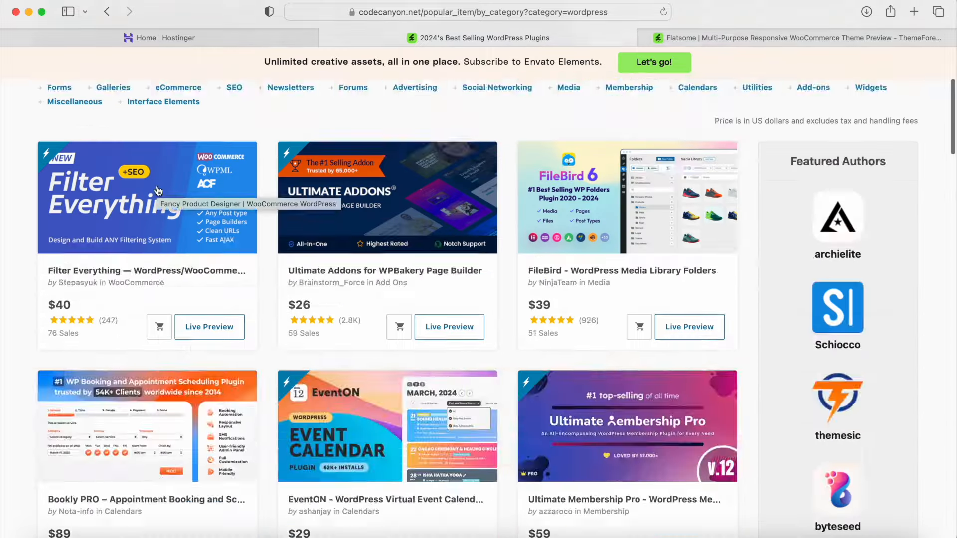
{"action": "scroll", "scroll_direction": "up", "scroll_amount": 3}
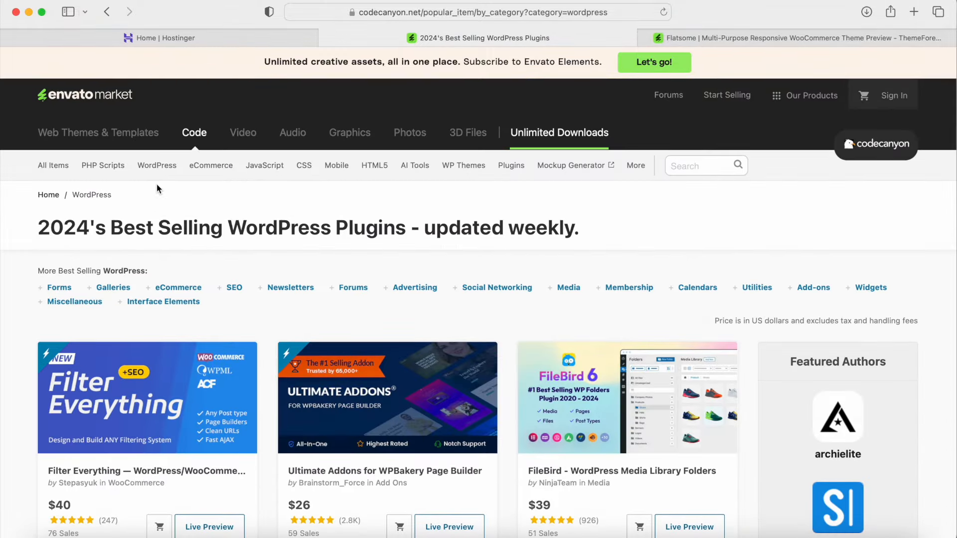
{"action": "left_click", "coordinate": [156, 165]}
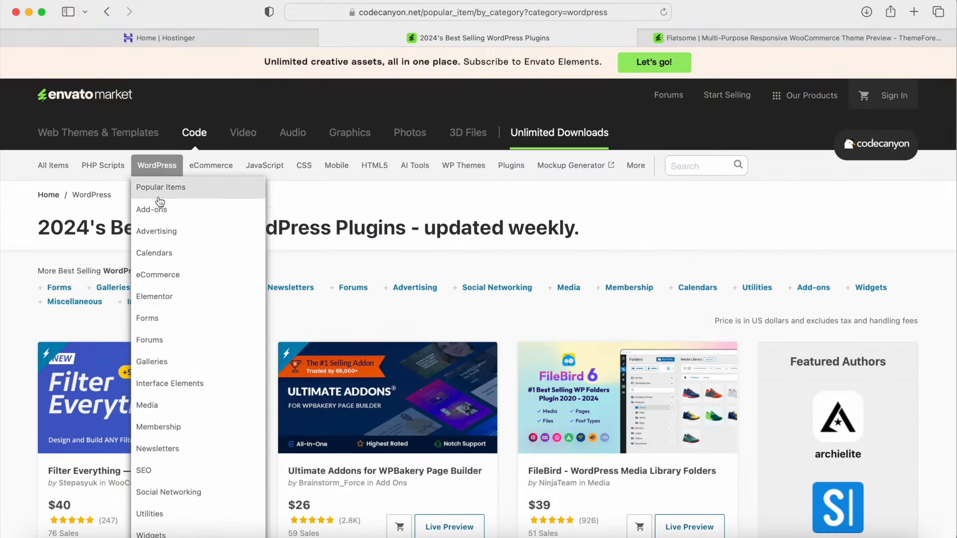
{"action": "mouse_move", "coordinate": [152, 361]}
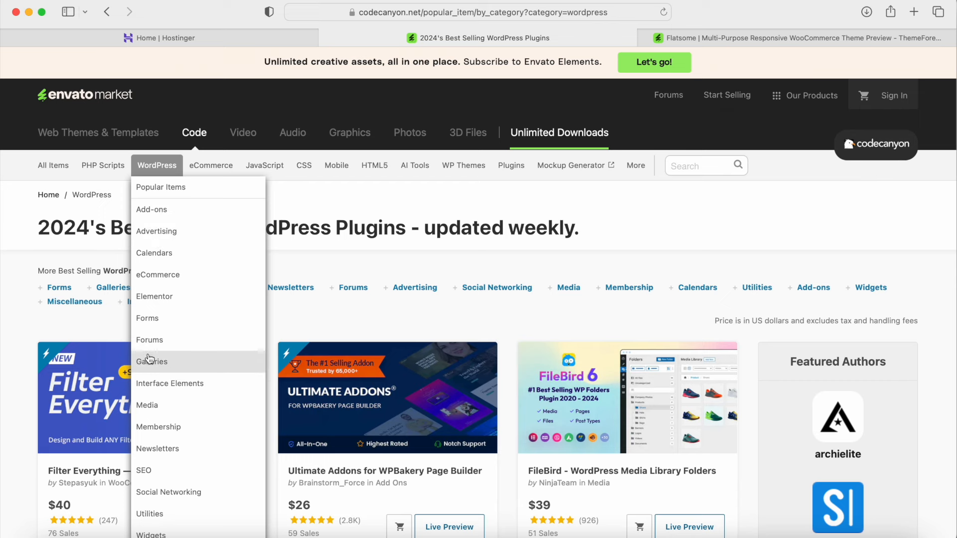